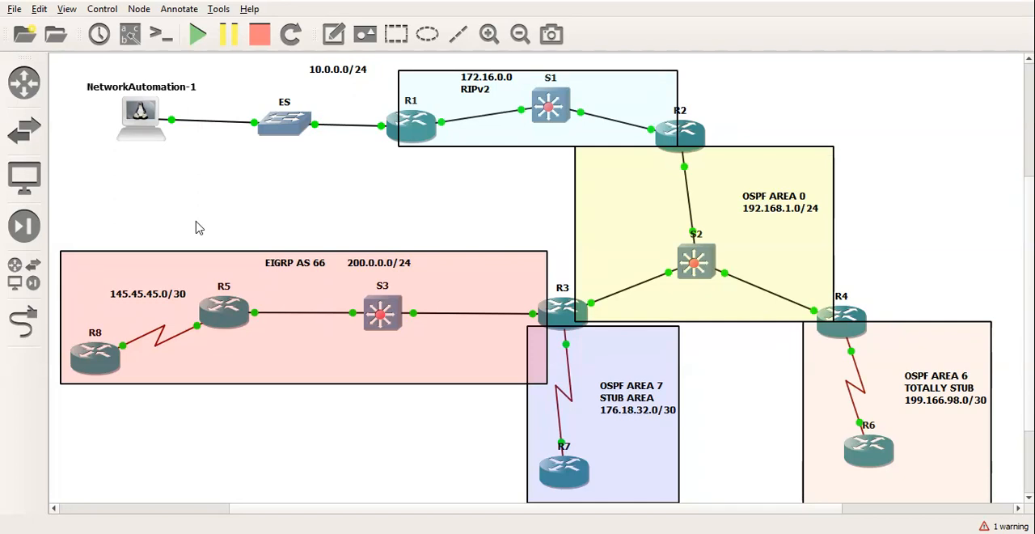
pyautogui.moveTo(499, 192)
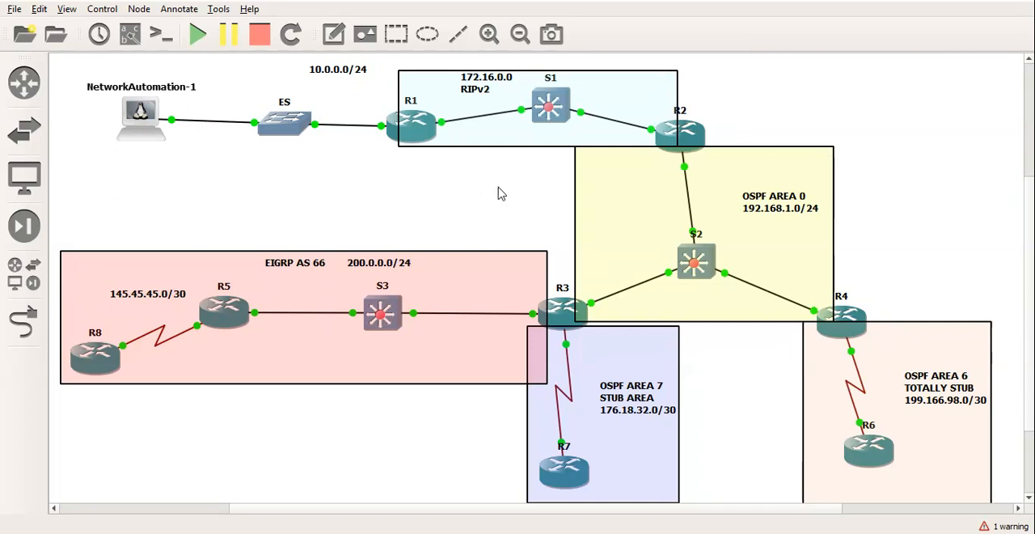
pyautogui.moveTo(595, 185)
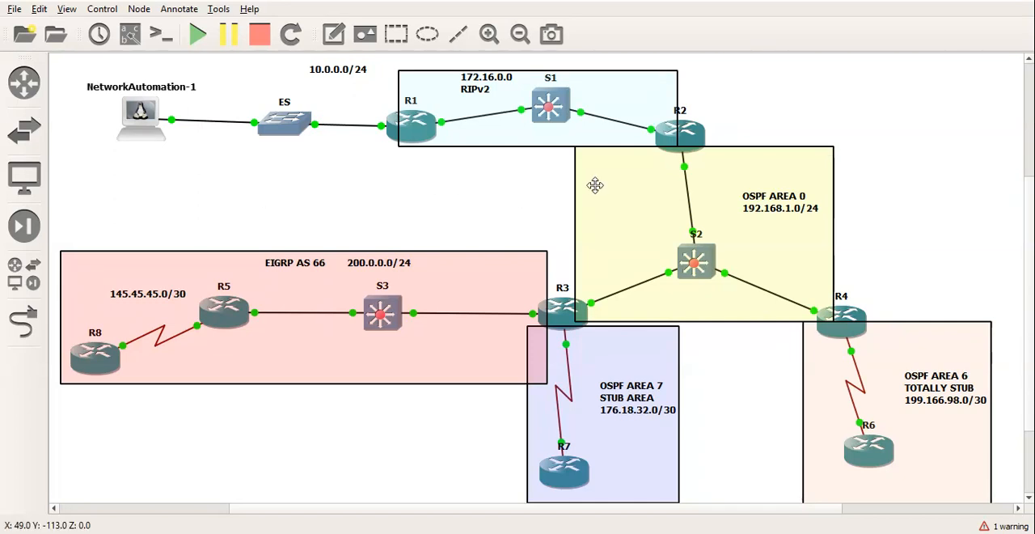
pyautogui.moveTo(883, 268)
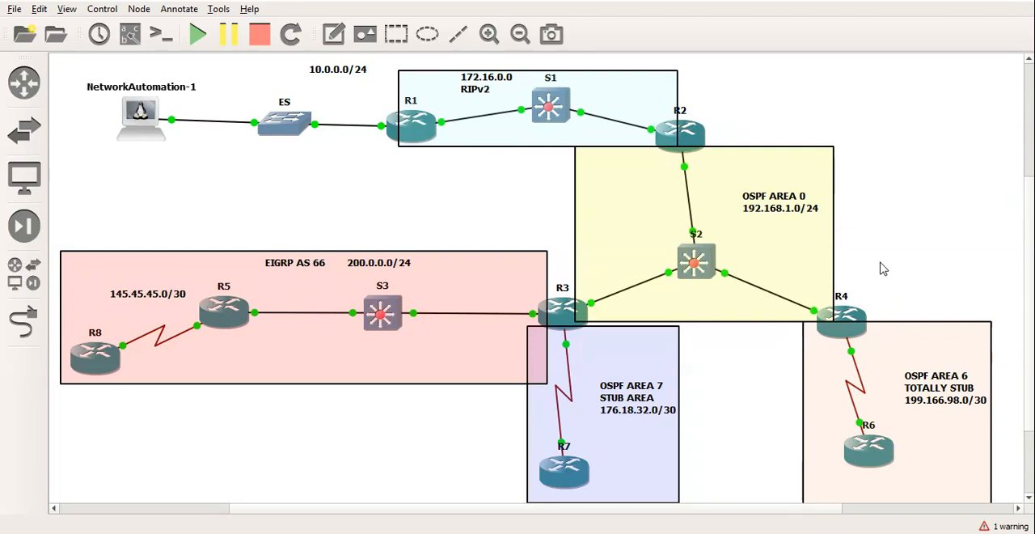
pyautogui.moveTo(336, 256)
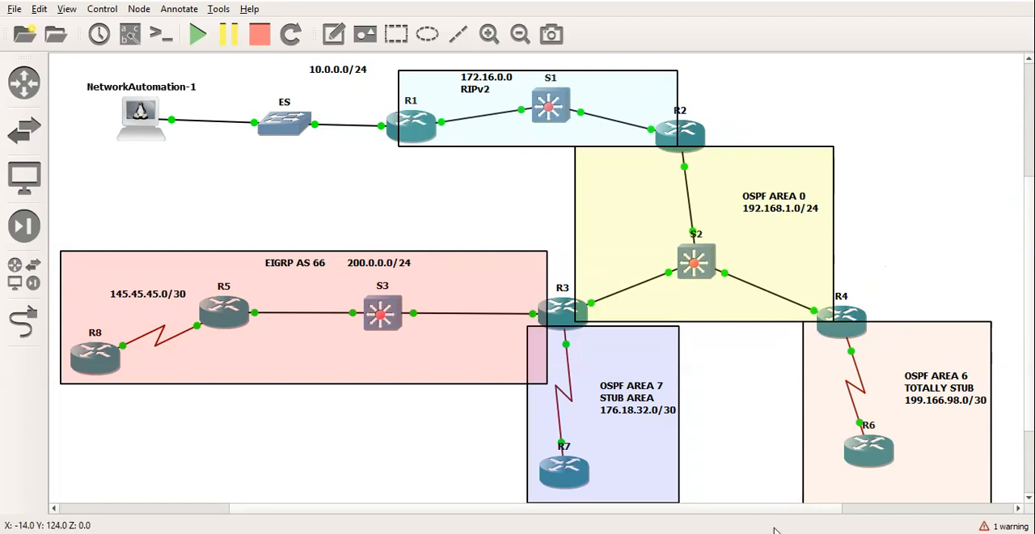
# Step: Open the NetworkAutomation-1 console, then view and save /etc/hosts with the R1–R8 address entries
pyautogui.doubleClick(139, 116)
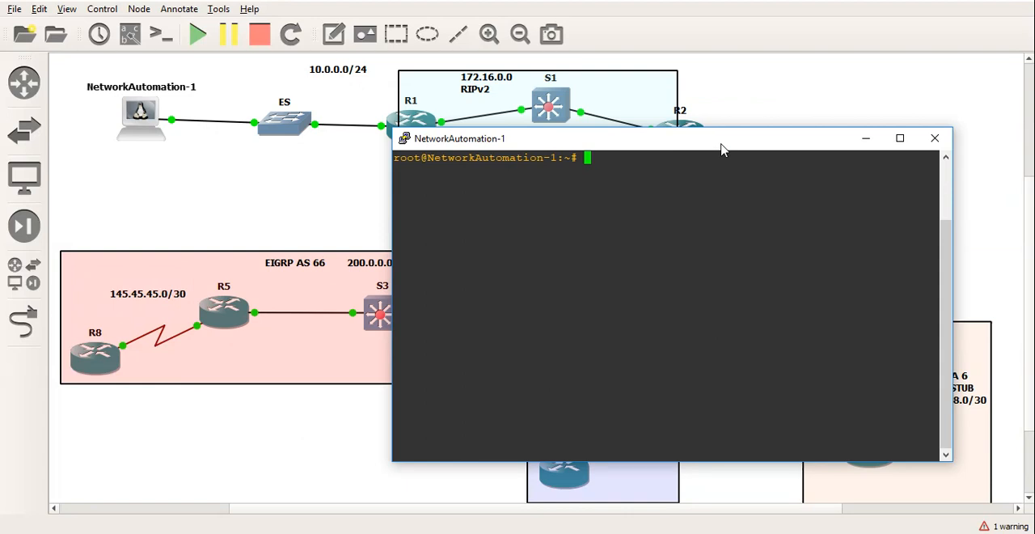
pyautogui.write('cd /etc')
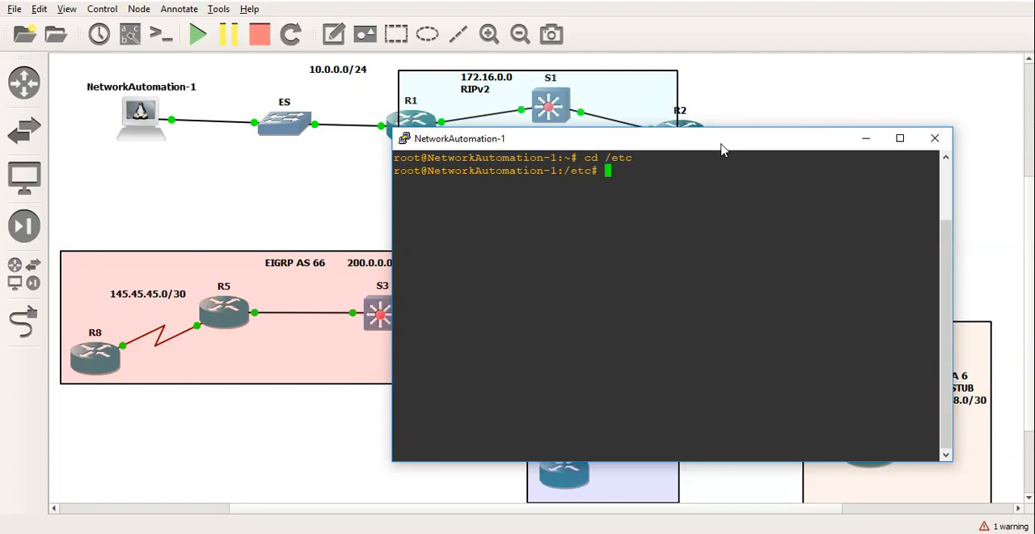
pyautogui.write('nano hosts')
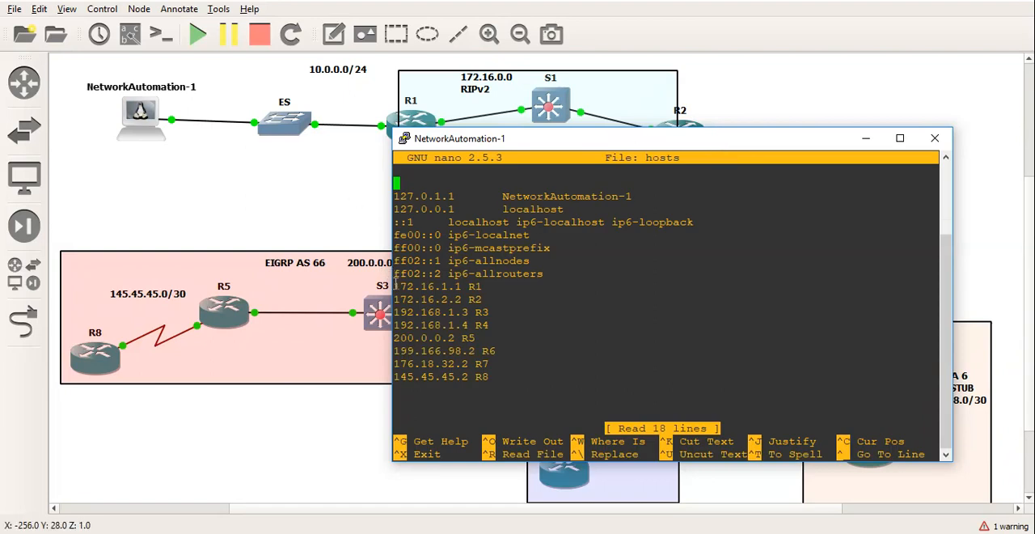
pyautogui.moveTo(395, 286); pyautogui.dragTo(506, 356)
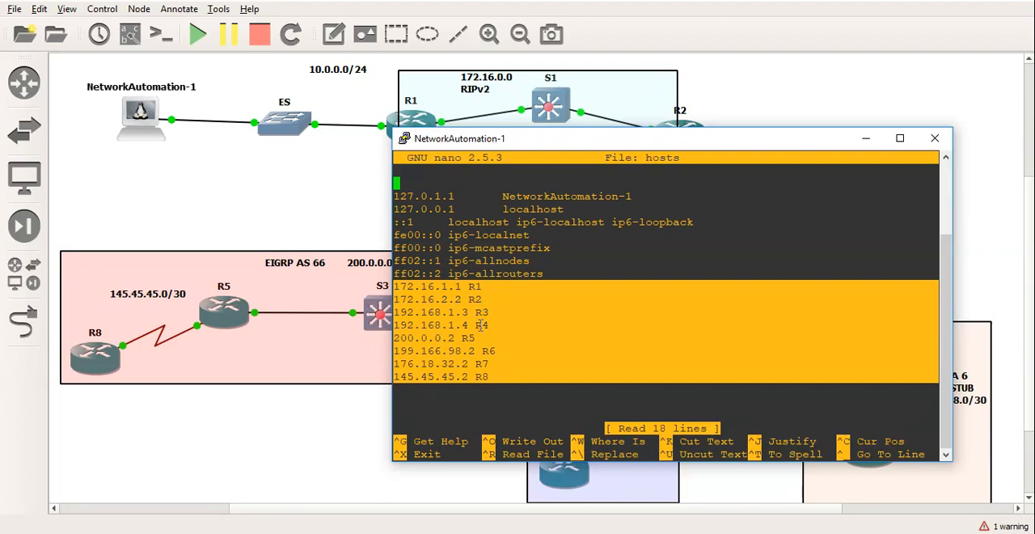
pyautogui.moveTo(508, 328)
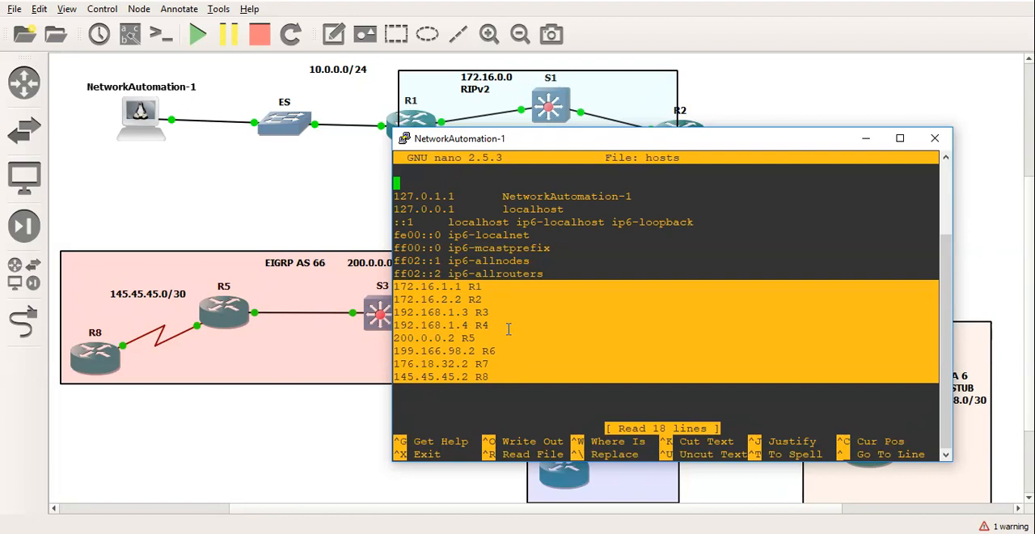
pyautogui.press('ctrl+o')
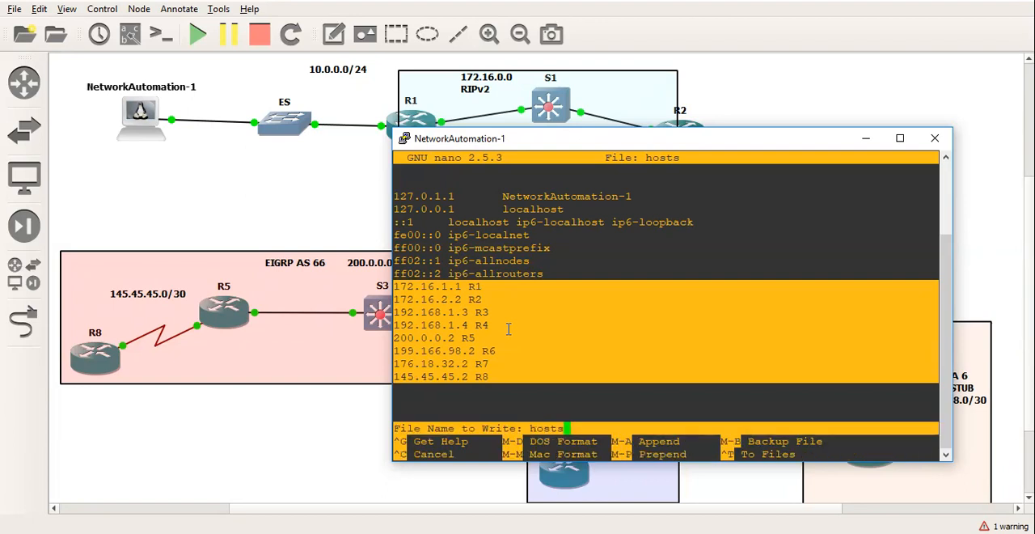
pyautogui.press('Enter')
pyautogui.write('ping')
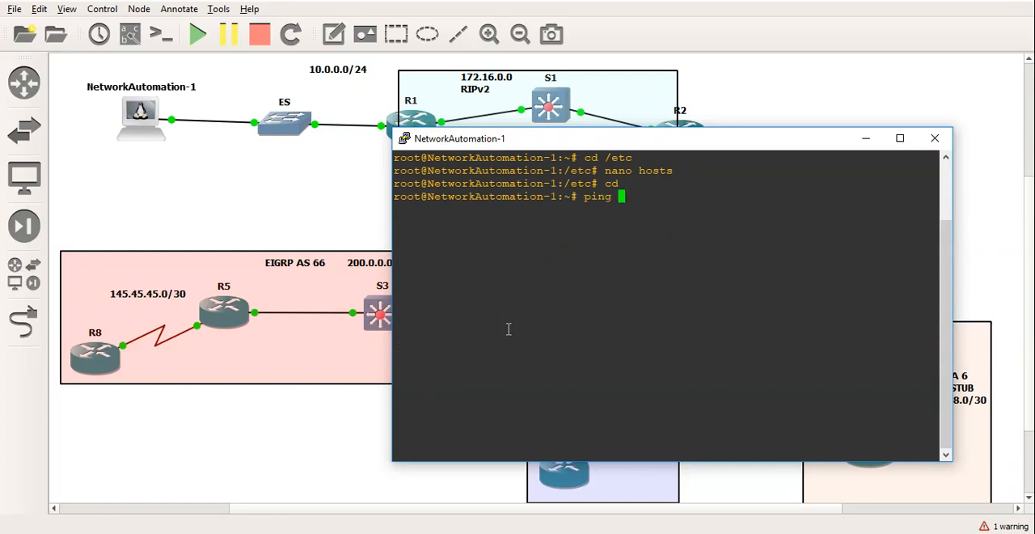
# Step: Ping R1 by name and stop the ping once it shows 0% packet loss
pyautogui.write('R1')
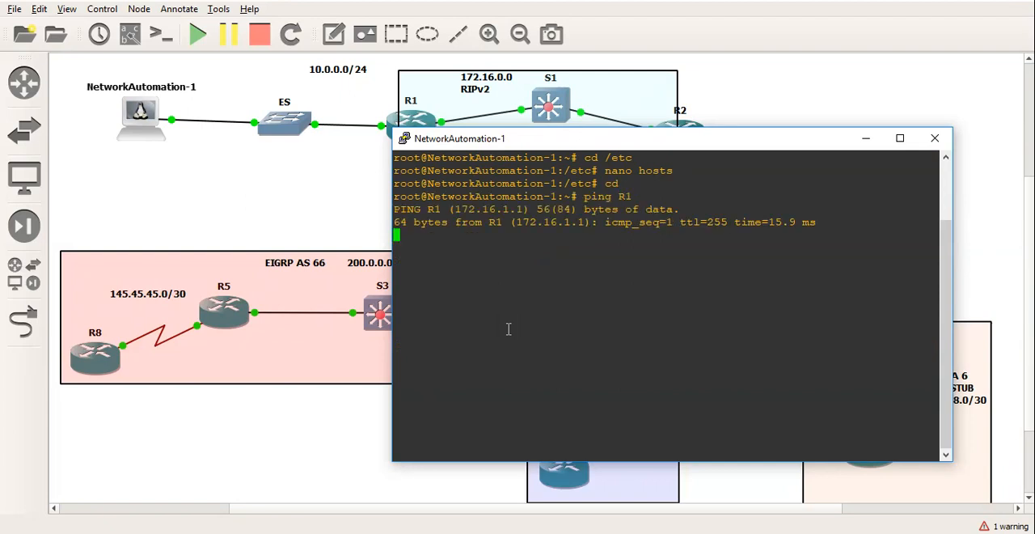
pyautogui.press('ctrl+c')
pyautogui.write('ls')
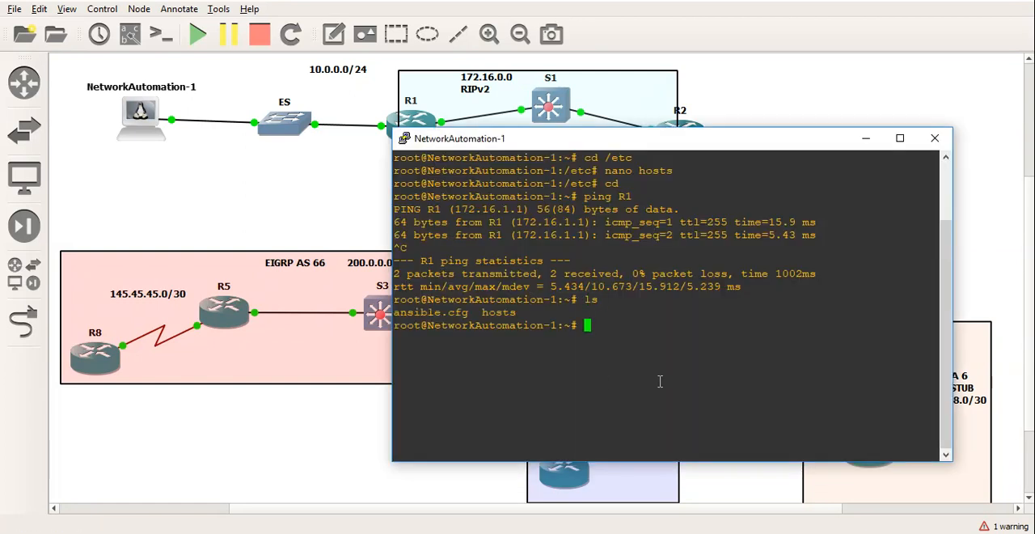
pyautogui.write('nano')
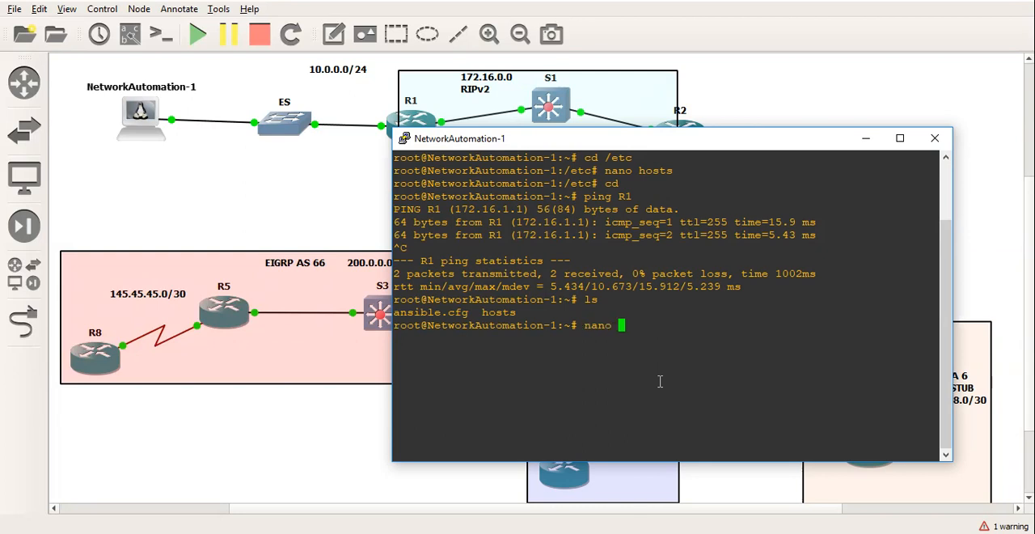
pyautogui.write('ansible.cfg')
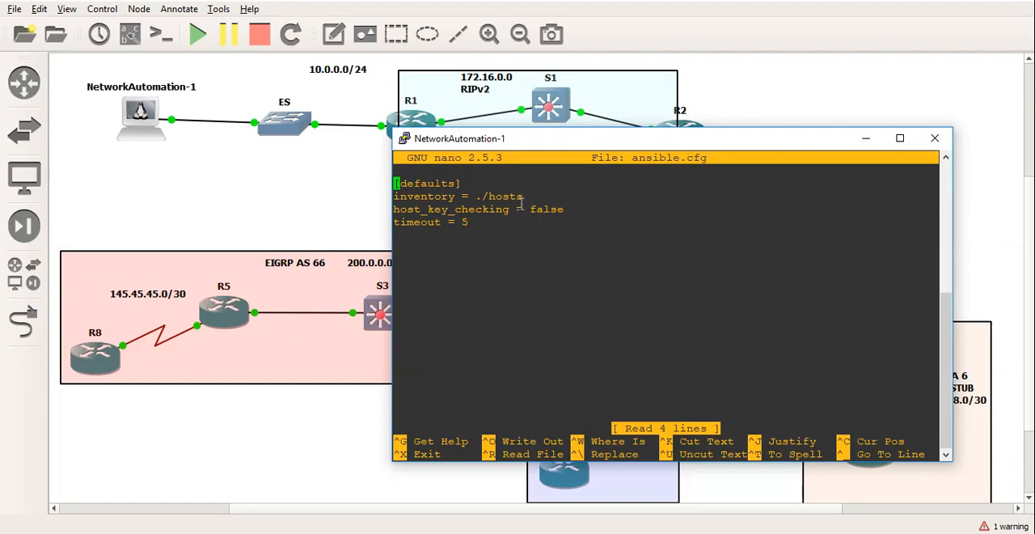
pyautogui.moveTo(495, 195)
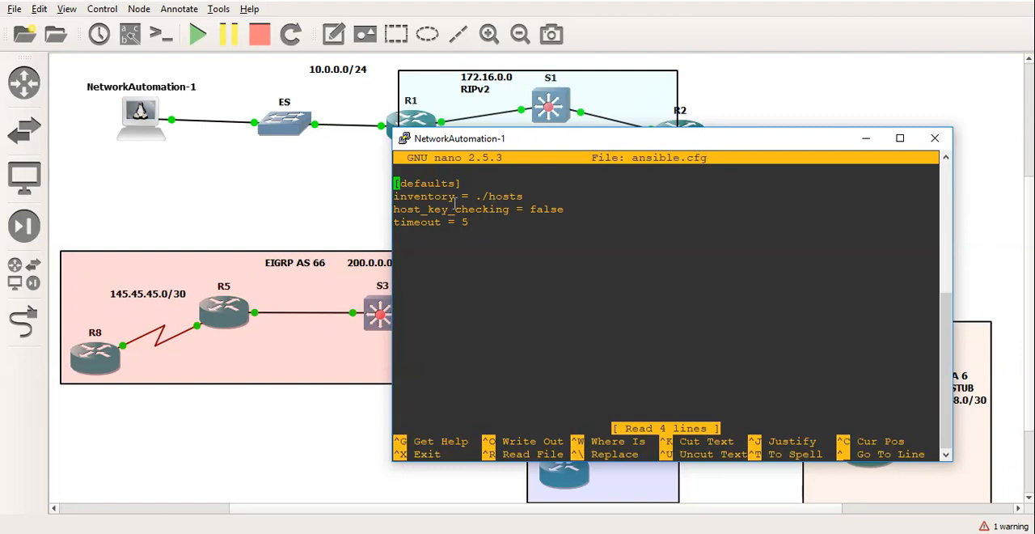
pyautogui.moveTo(531, 223)
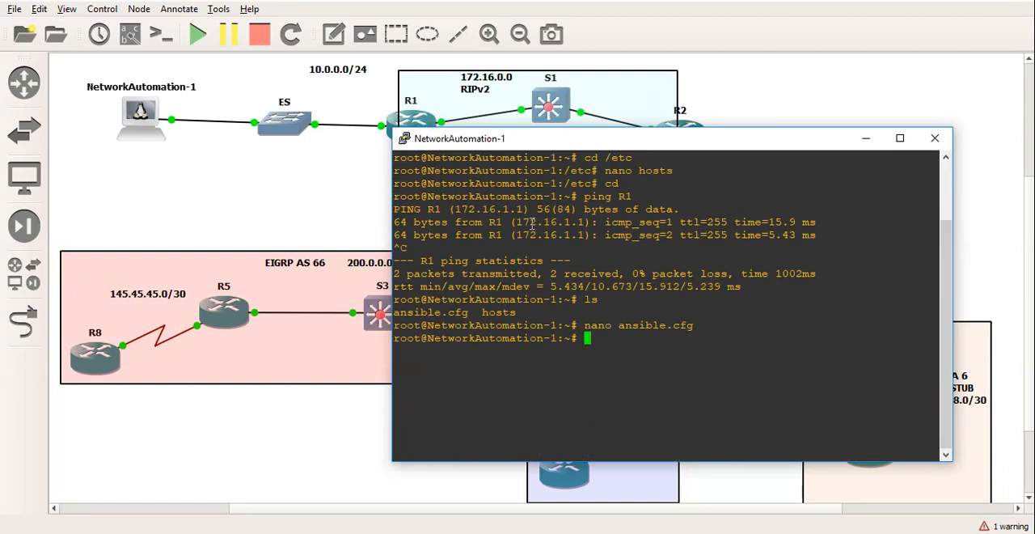
# Step: Review the routers, rip, ospf and eigrp groups in the Ansible hosts inventory, then clear the console
pyautogui.write('nano')
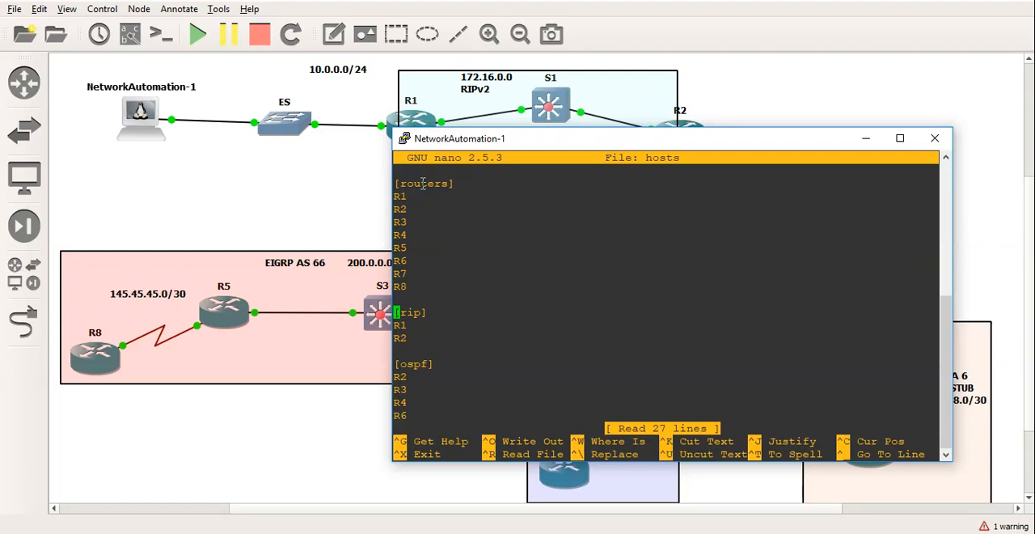
pyautogui.moveTo(589, 172)
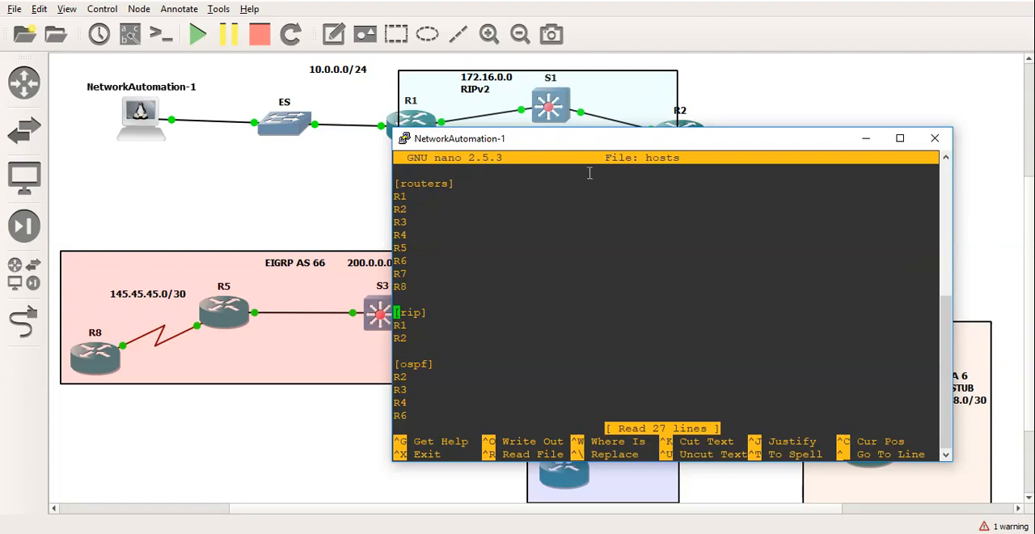
pyautogui.moveTo(609, 144)
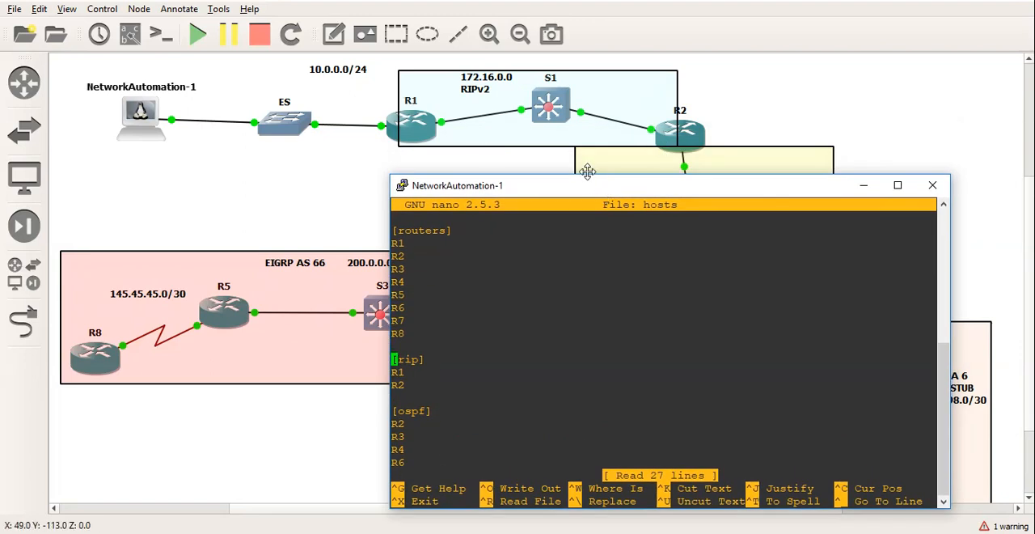
pyautogui.moveTo(586, 171); pyautogui.dragTo(566, 158)
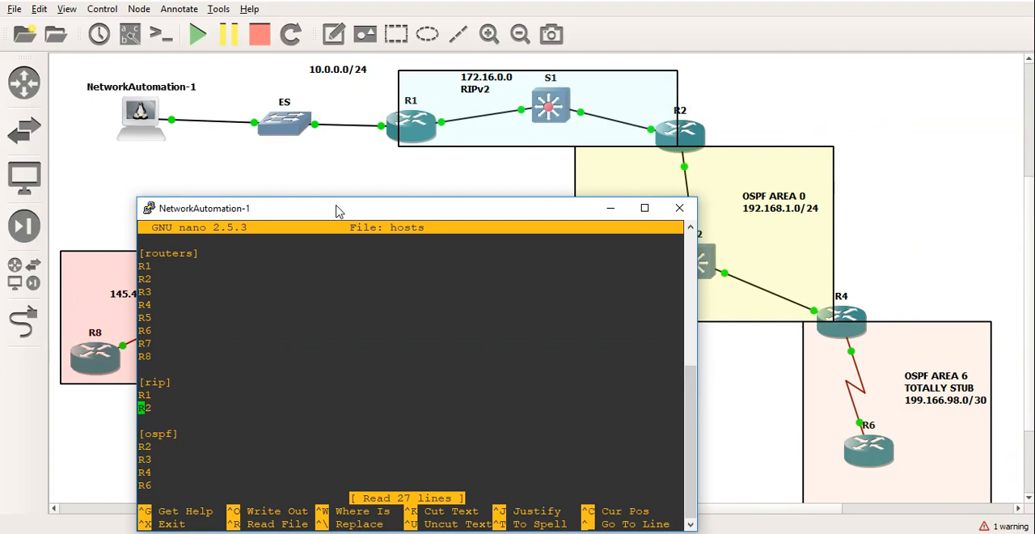
pyautogui.scroll(-3)
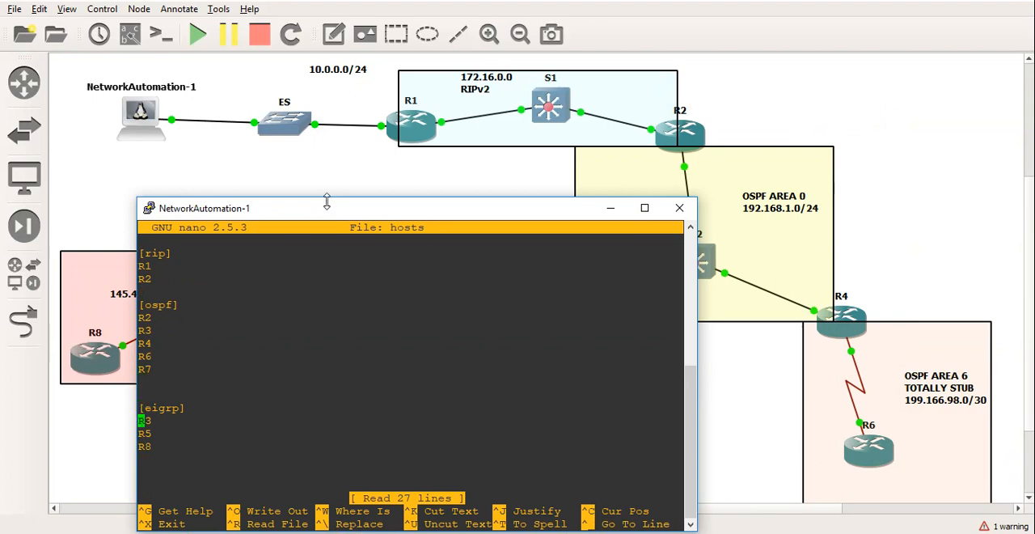
pyautogui.moveTo(343, 216)
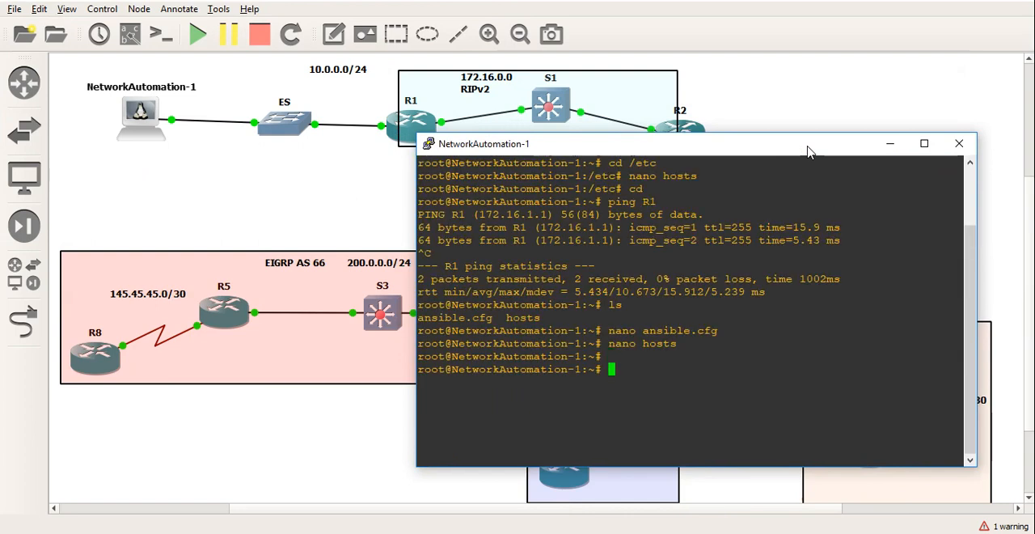
pyautogui.write('la')
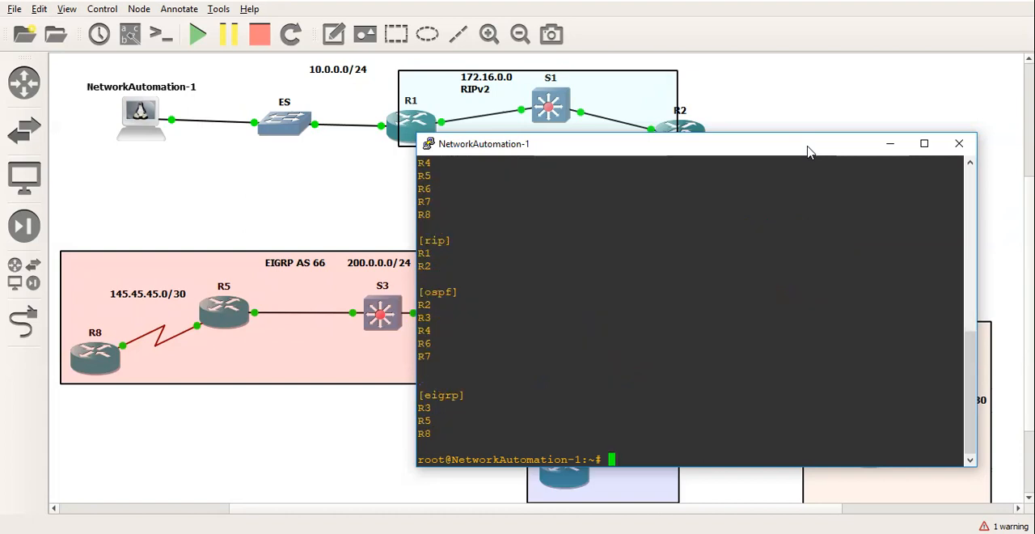
pyautogui.write('clear')
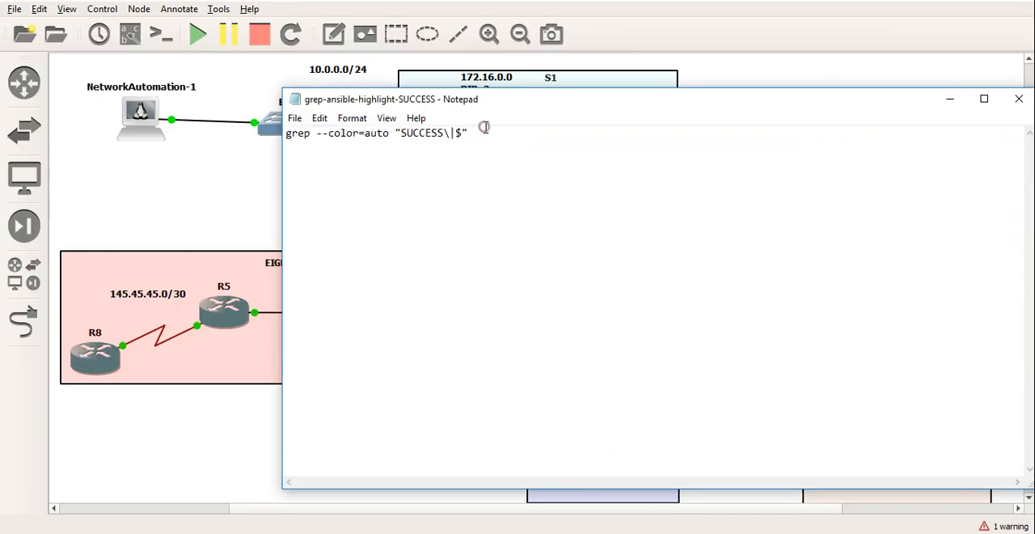
# Step: Select the grep --color=auto "SUCCESS\|$" command line in Notepad
pyautogui.tripleClick(376, 133)
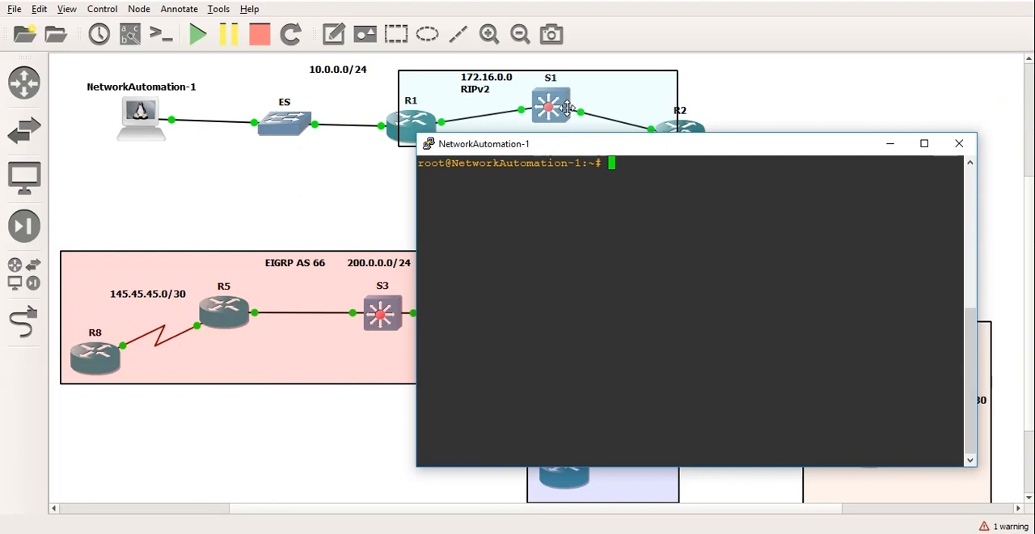
# Step: Run ansible R1 -m raw -a "show ip int bri" with -k to print R1's interfaces
pyautogui.write('ansible R1 -m')
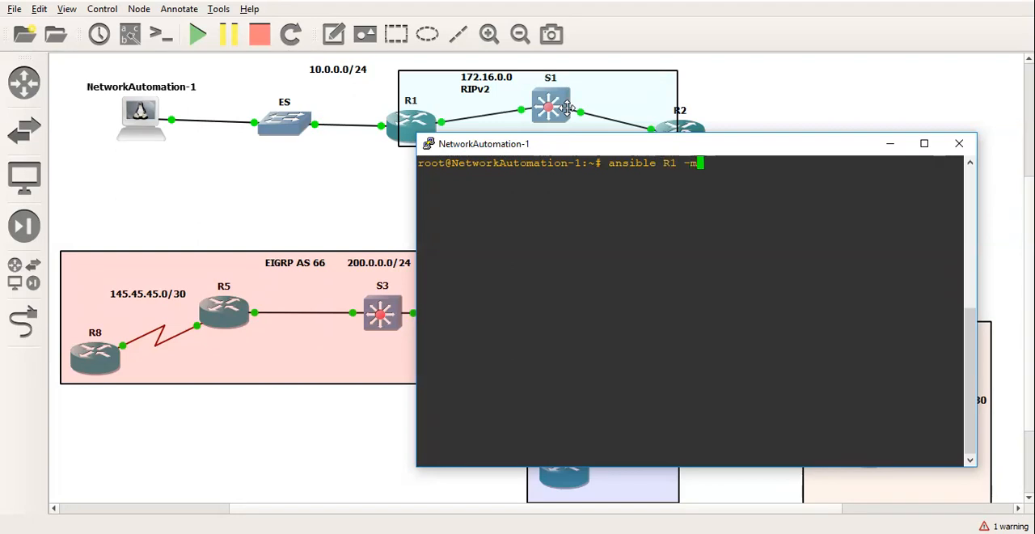
pyautogui.write('raw')
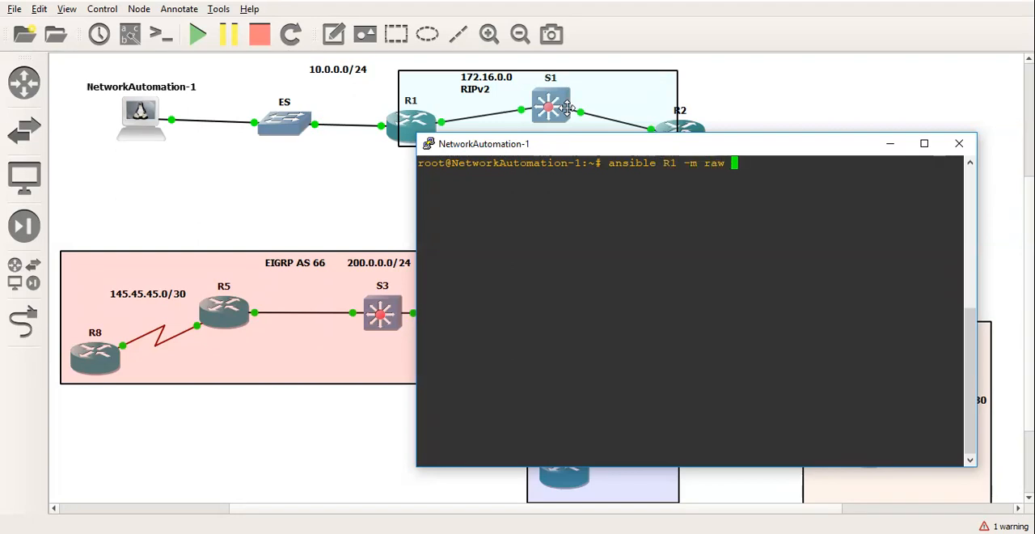
pyautogui.write('-a')
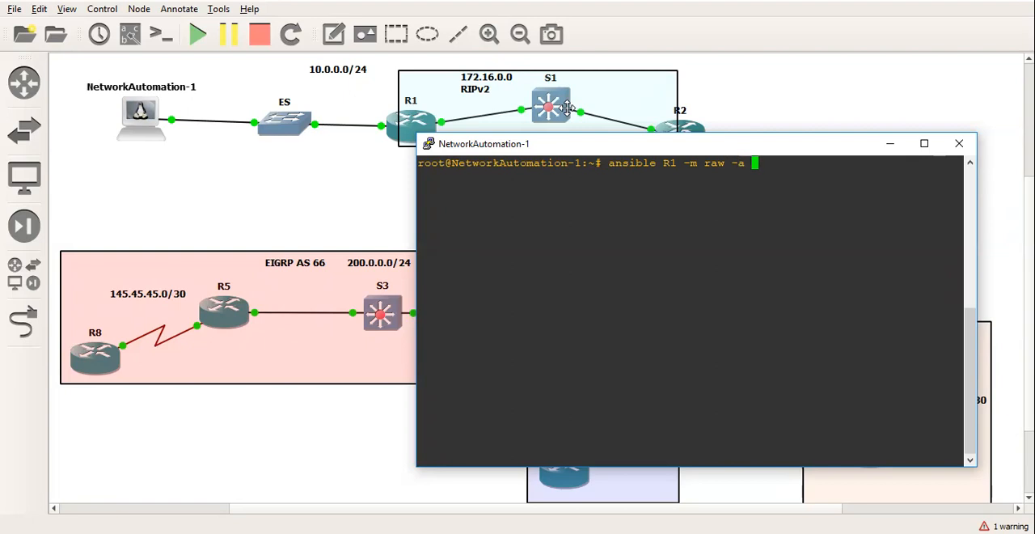
pyautogui.write('"show')
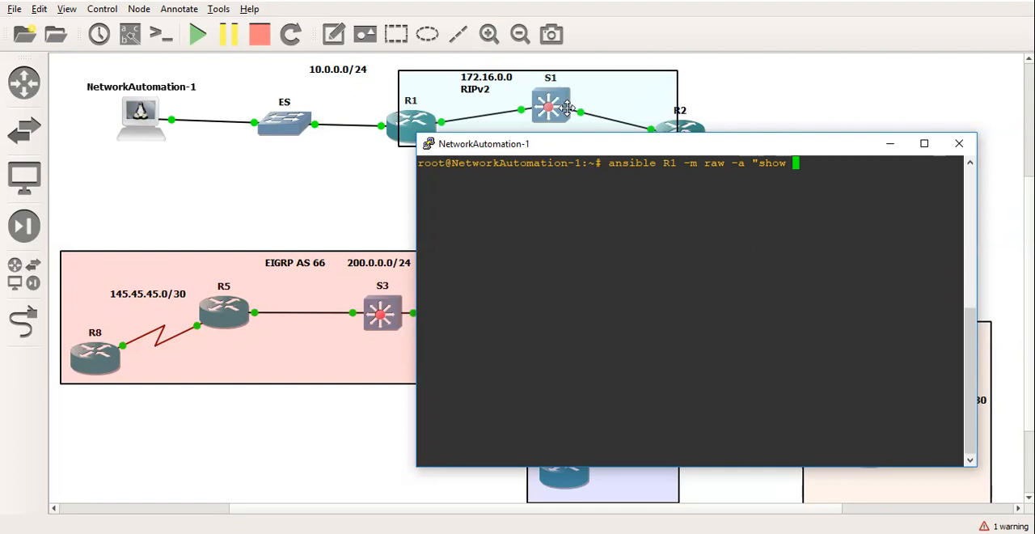
pyautogui.write('ip int bri')
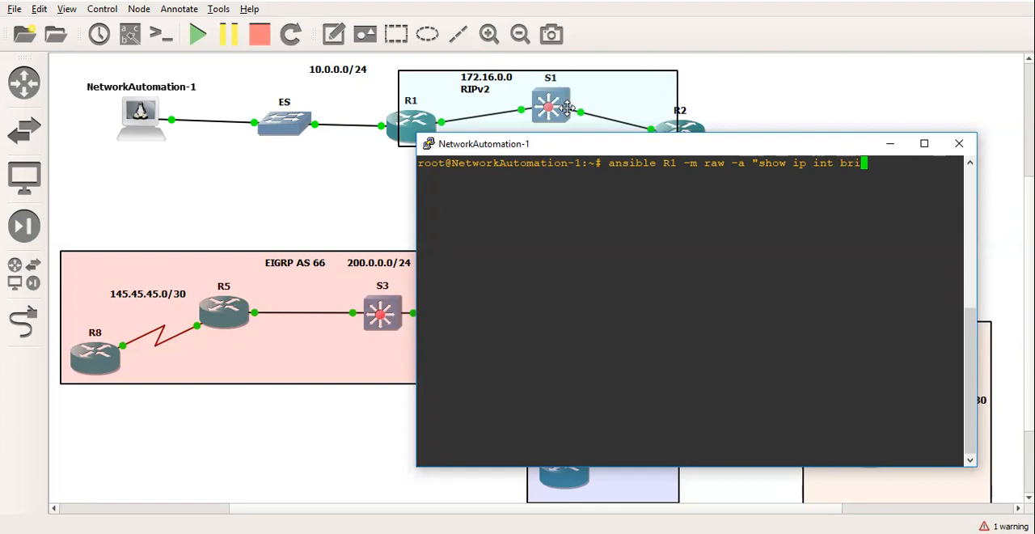
pyautogui.write('"')
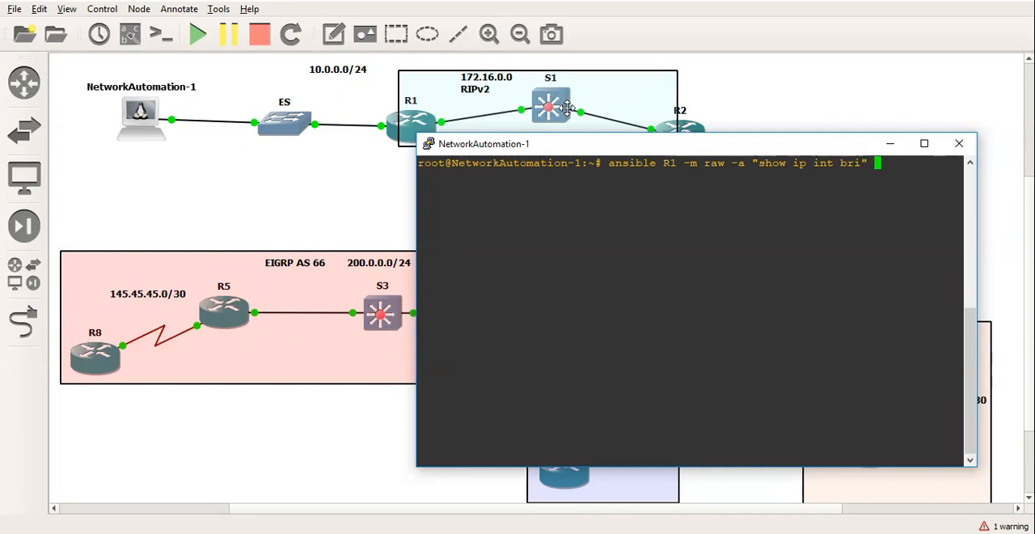
pyautogui.write('-u john')
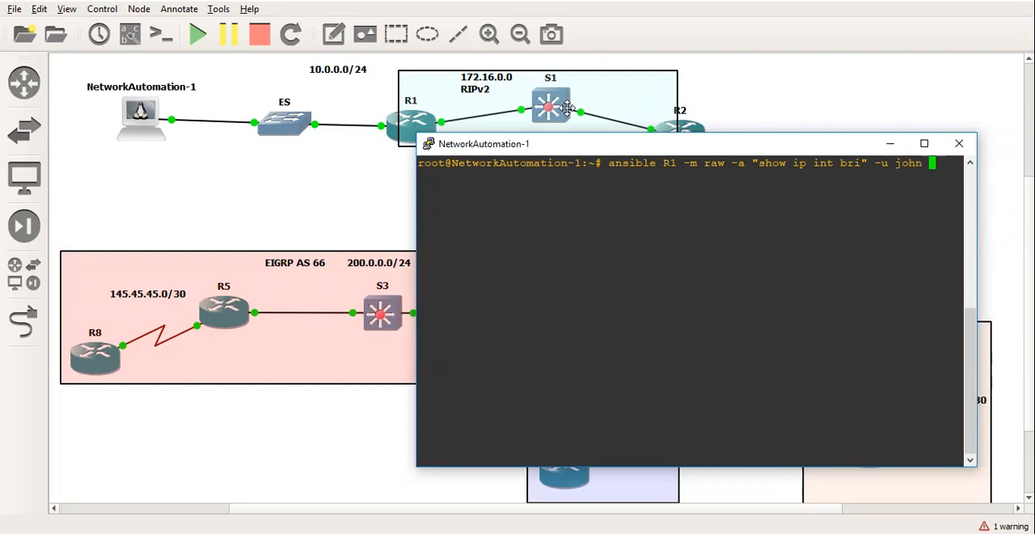
pyautogui.write('-k')
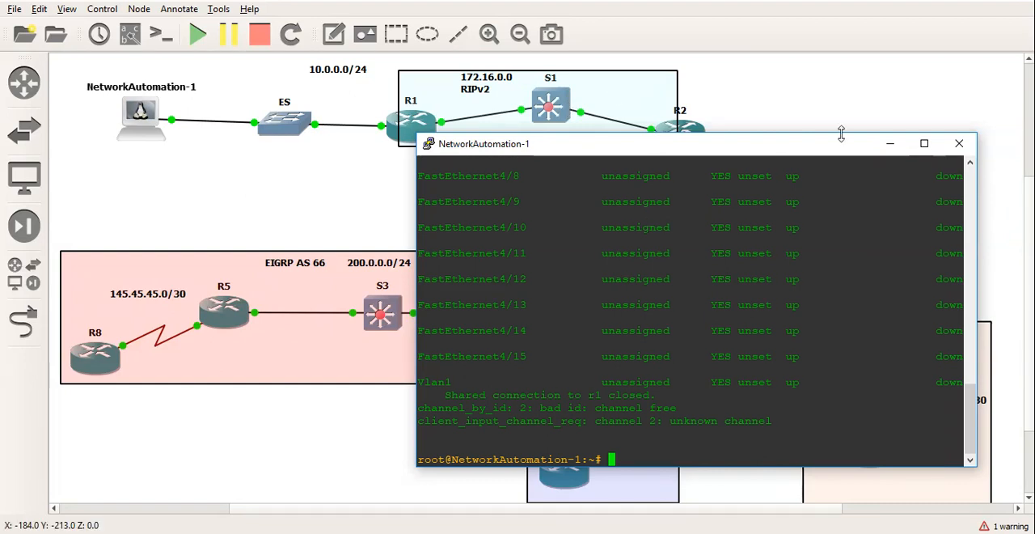
pyautogui.click(923, 143)
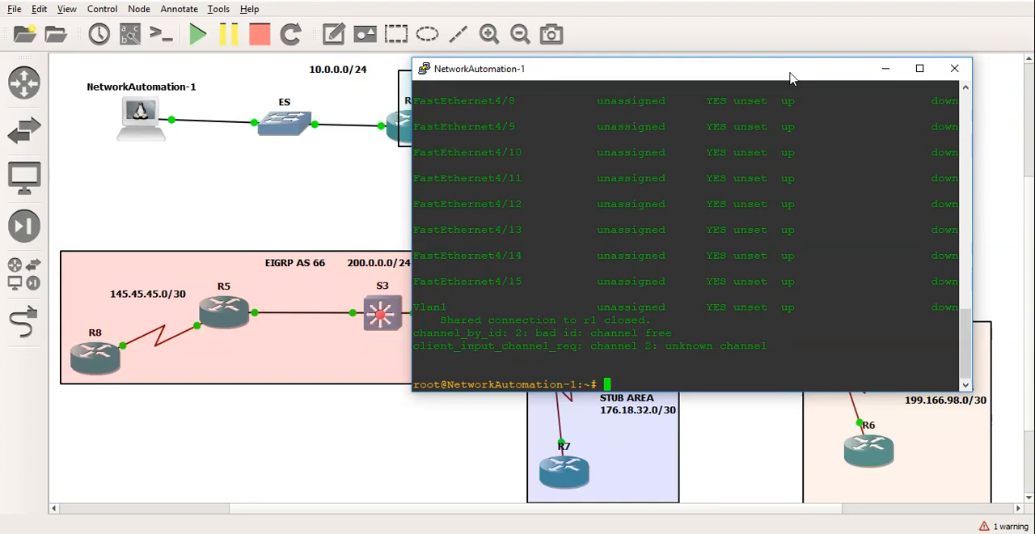
# Step: Run ansible routers -m raw -a "show ip route" -u john and scroll through the tables
pyautogui.write('ansible')
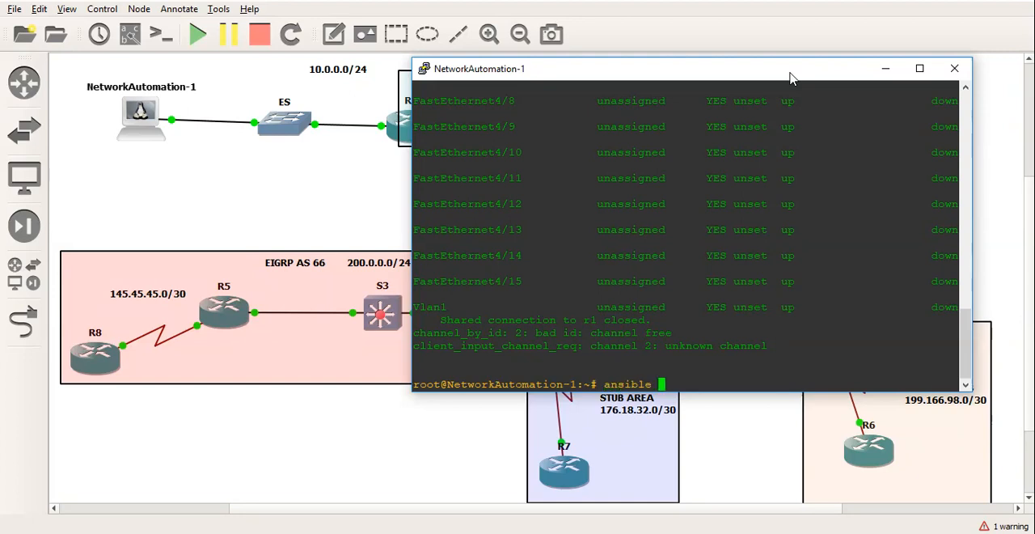
pyautogui.write('routew')
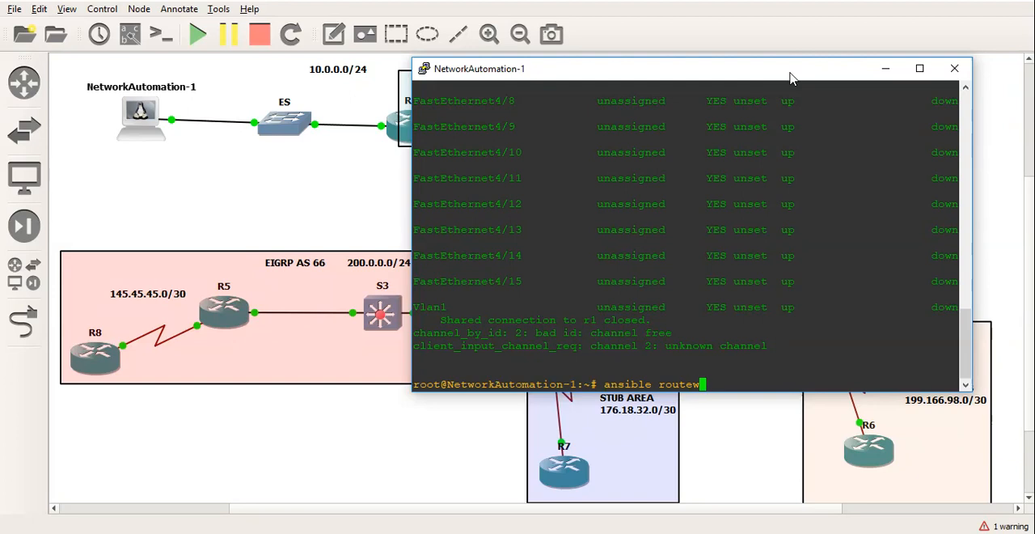
pyautogui.write('s')
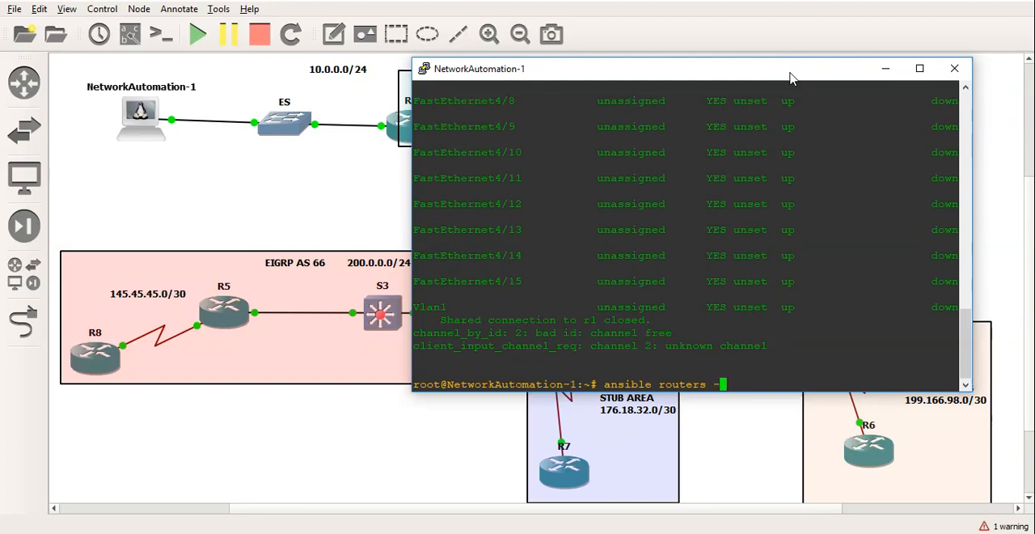
pyautogui.write('-m raw -')
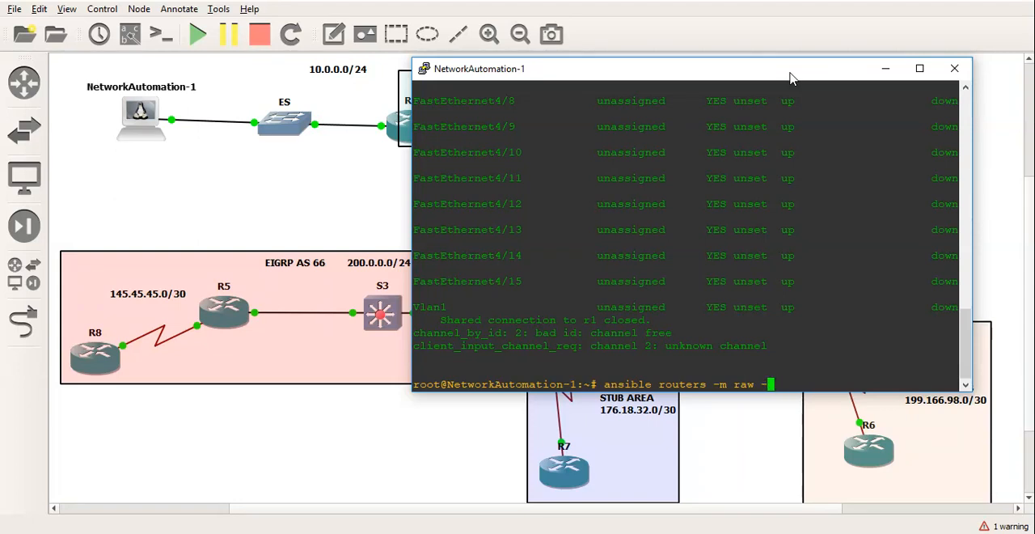
pyautogui.write('-a')
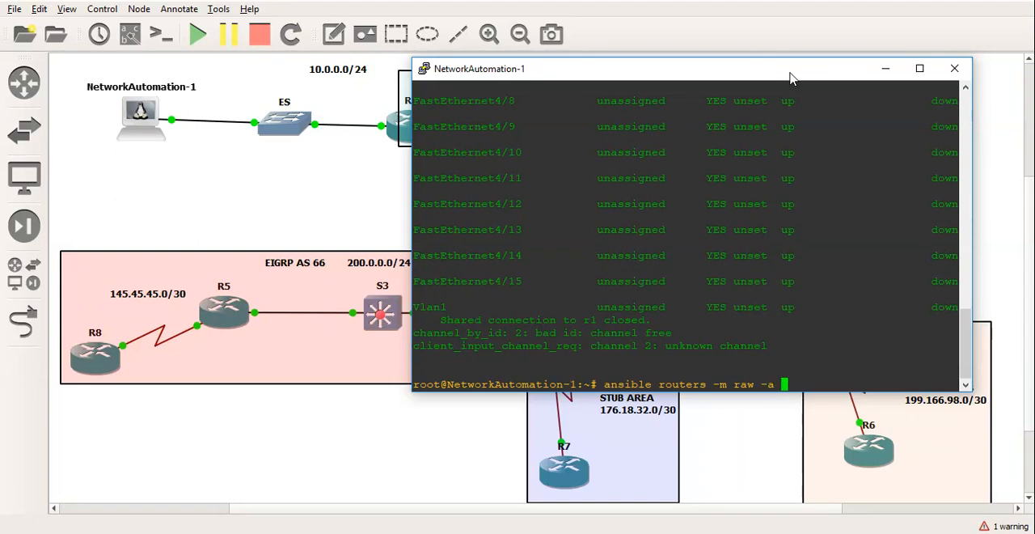
pyautogui.write('"show')
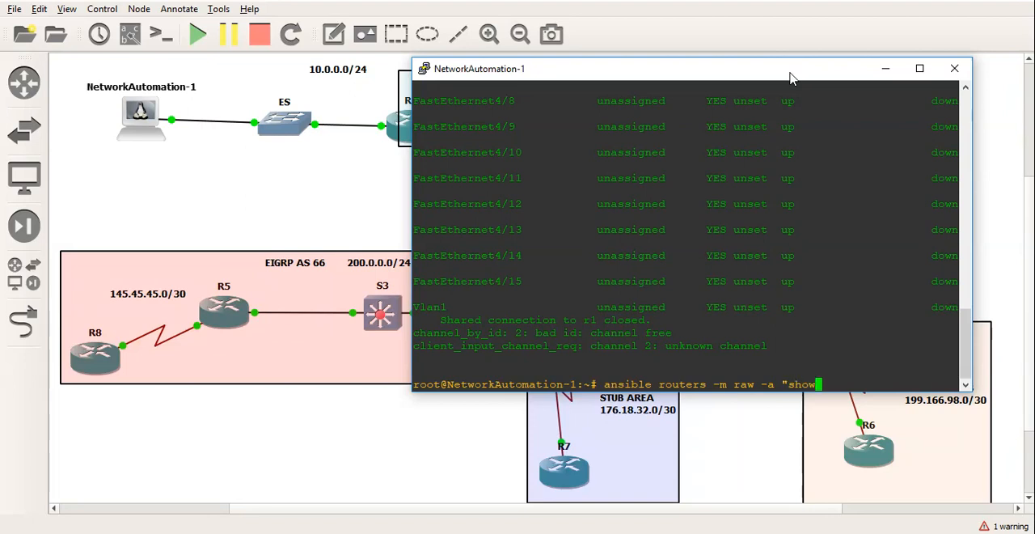
pyautogui.write('ip route')
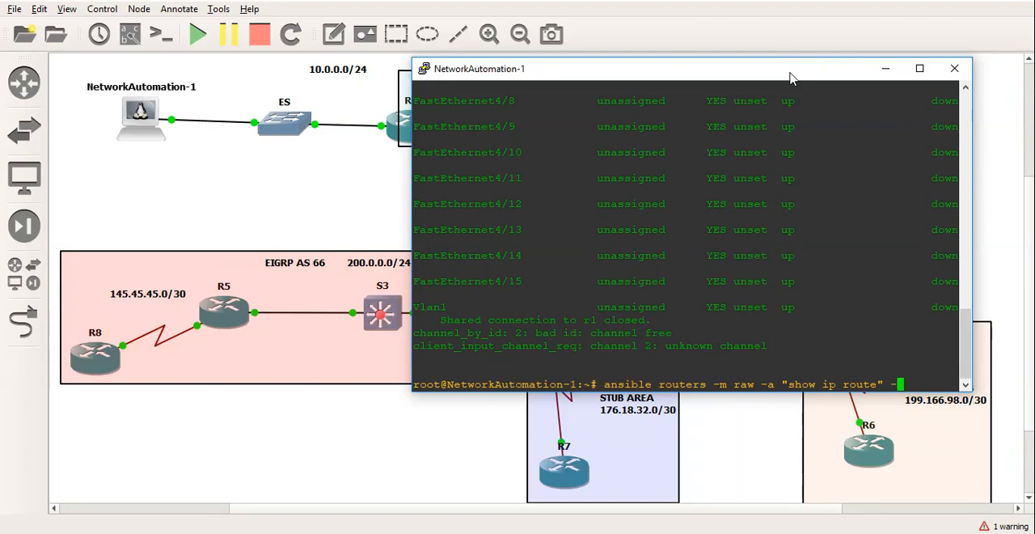
pyautogui.write('-u john')
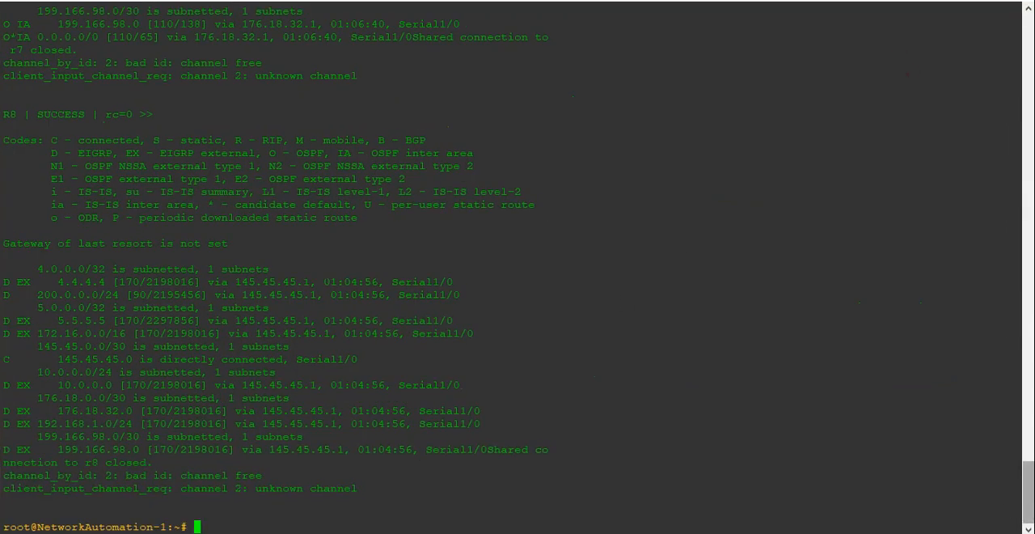
pyautogui.scroll(-3)
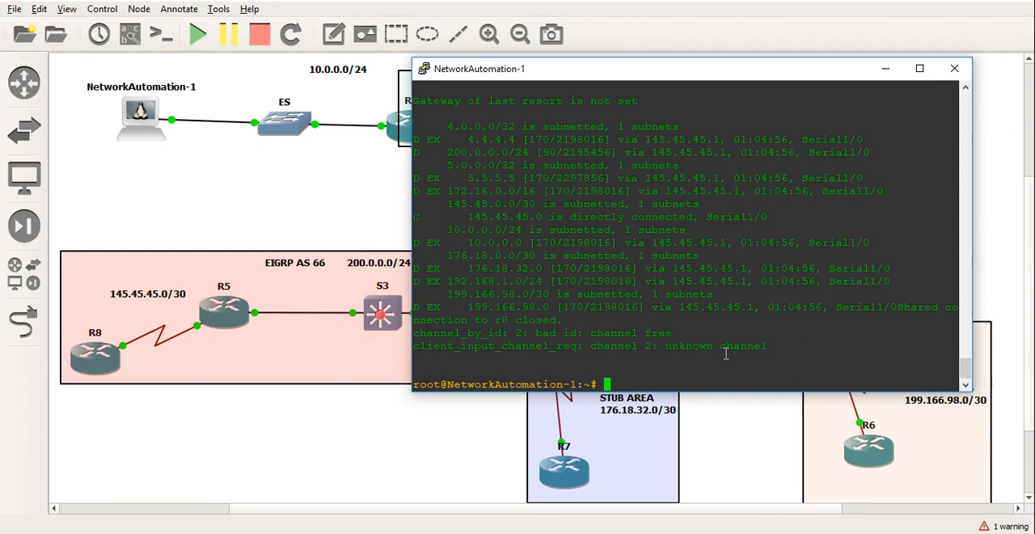
# Step: Type ansible ospf -m raw -a "show ip ospf nei" redirected into the file showospf
pyautogui.write('ansible')
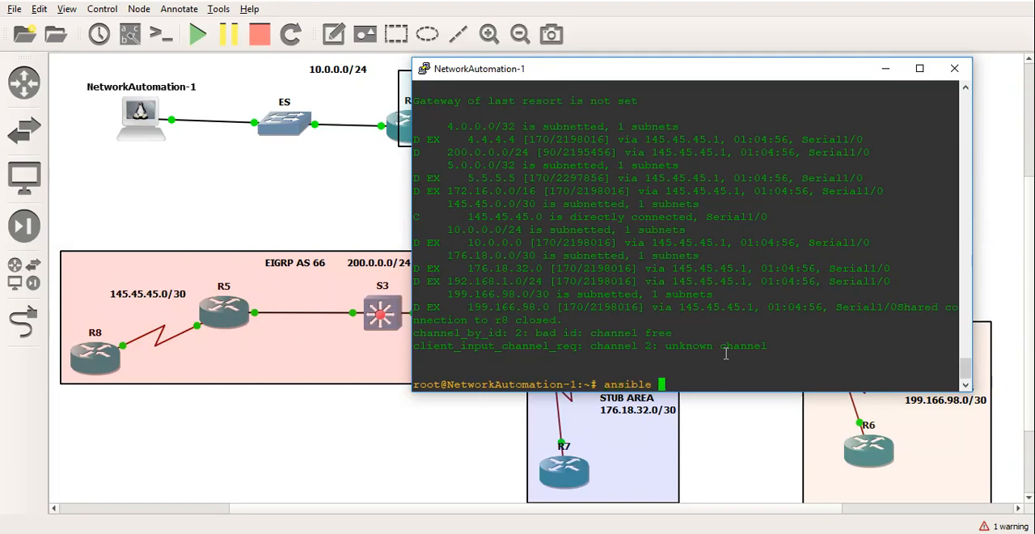
pyautogui.write('ospf')
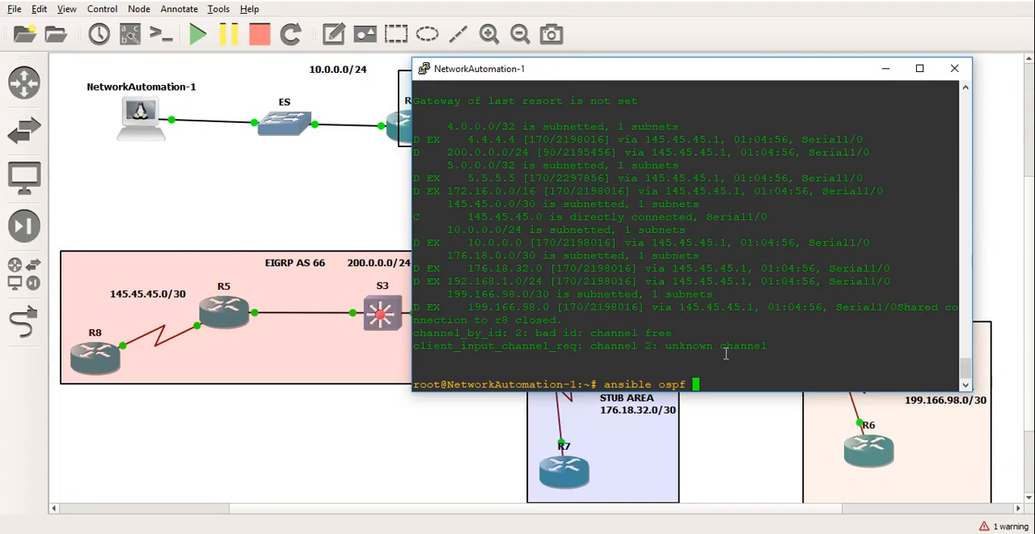
pyautogui.write('-m raw')
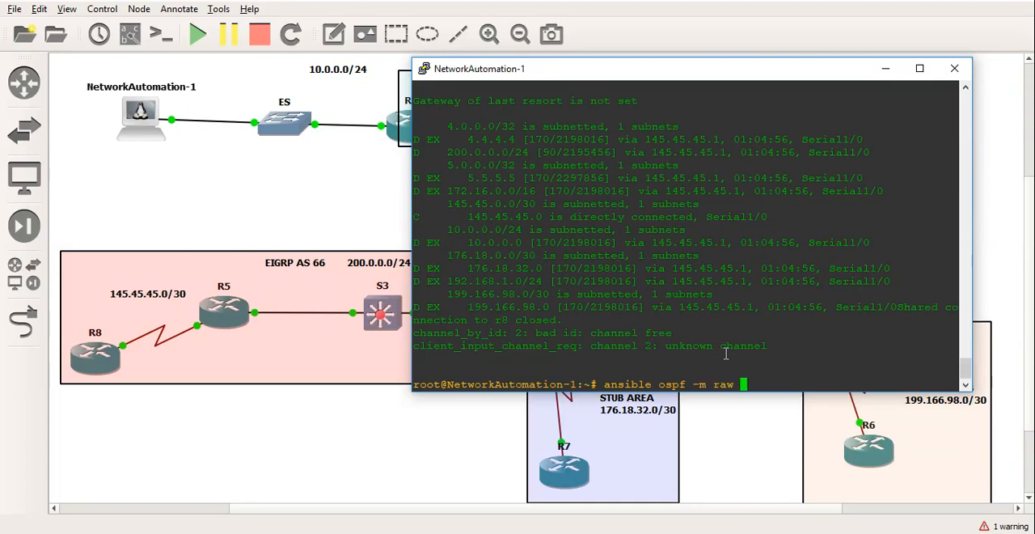
pyautogui.write('-a')
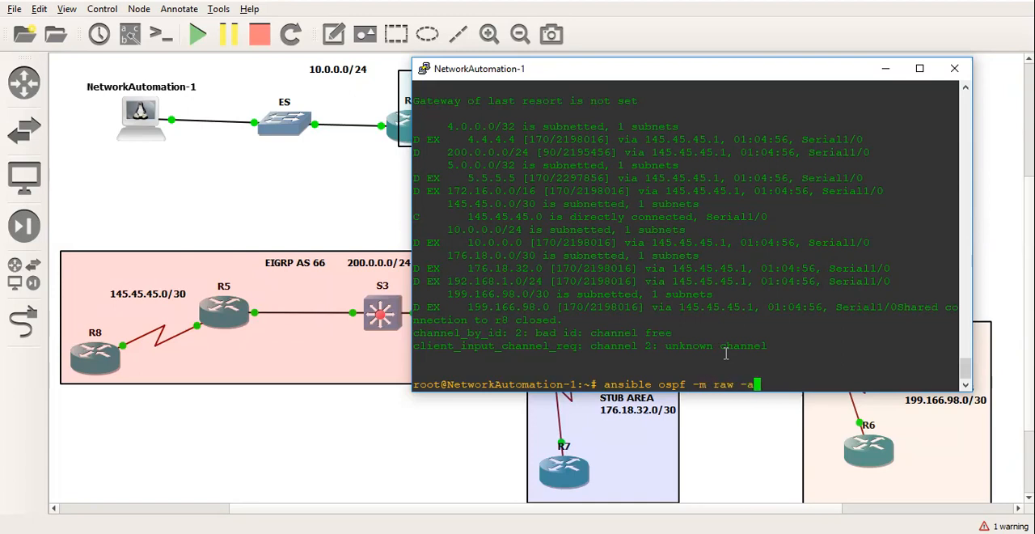
pyautogui.write('"')
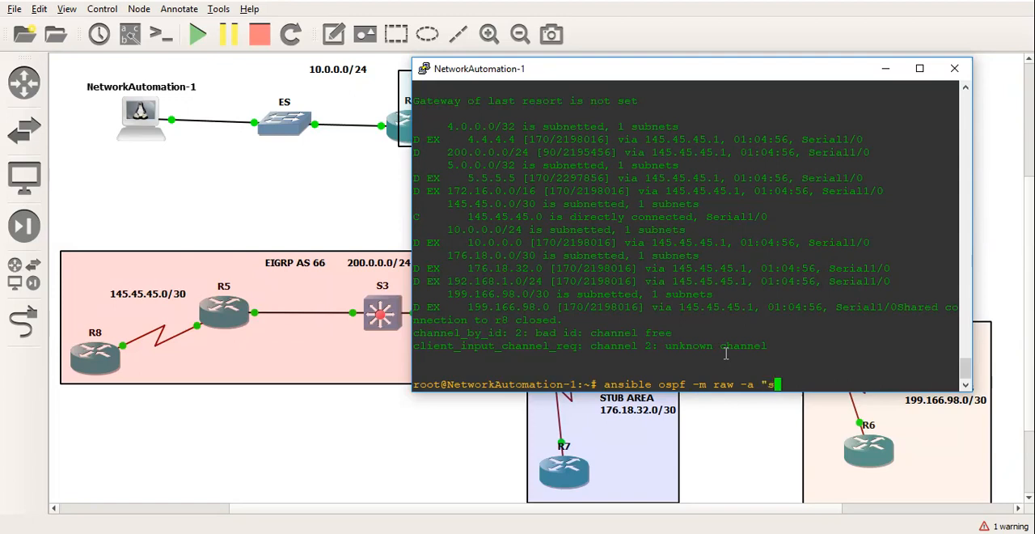
pyautogui.write('show ip ospf nei" -u john -k')
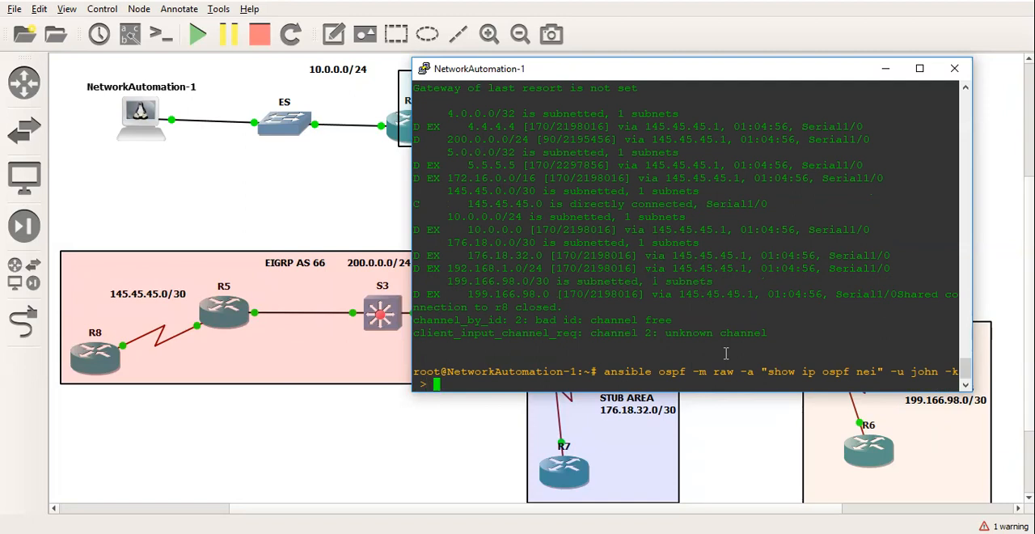
pyautogui.write('show')
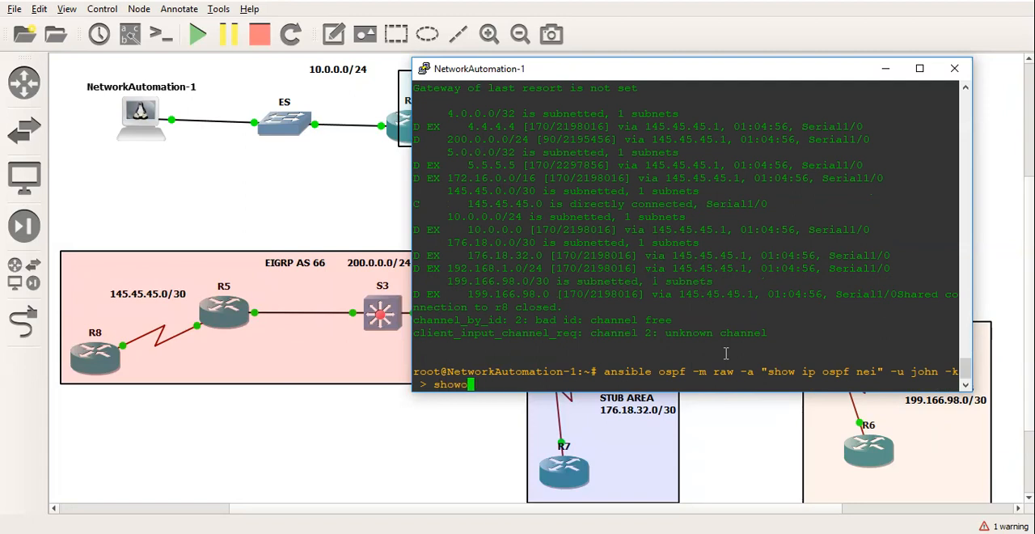
pyautogui.write('ospf')
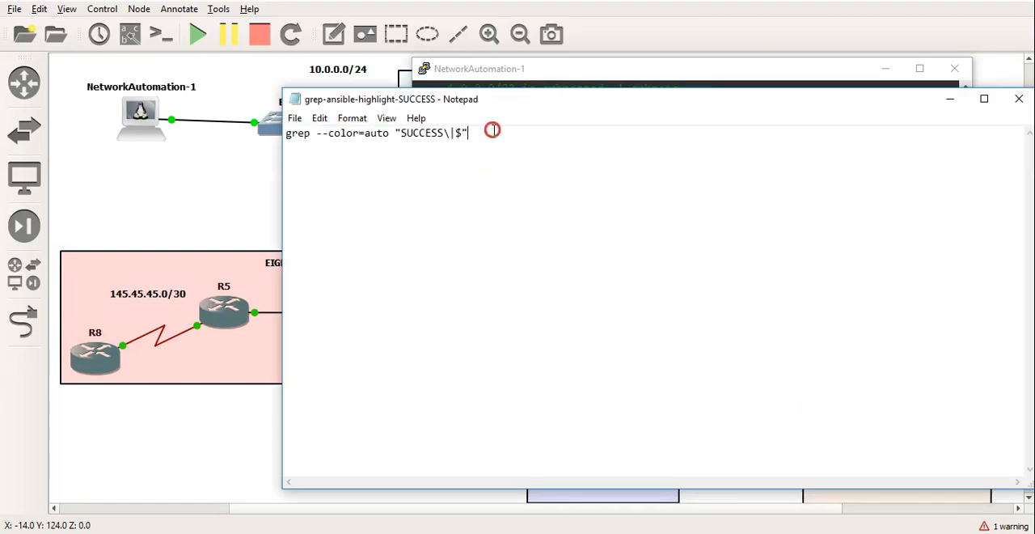
# Step: Grep showospf with SUCCESS highlighting, maximize the terminal and scroll through R2–R7 neighbours
pyautogui.rightClick(376, 133)
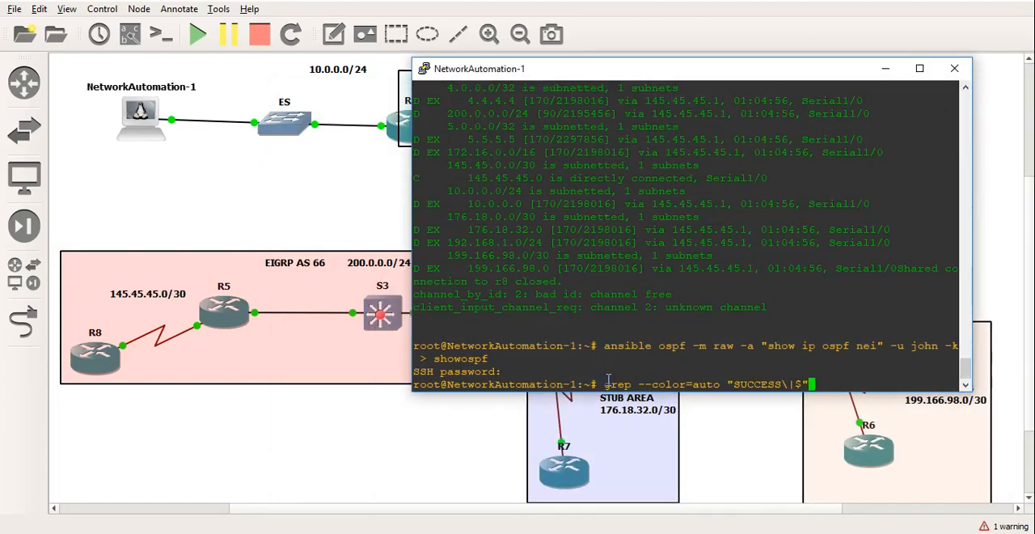
pyautogui.write('showospf')
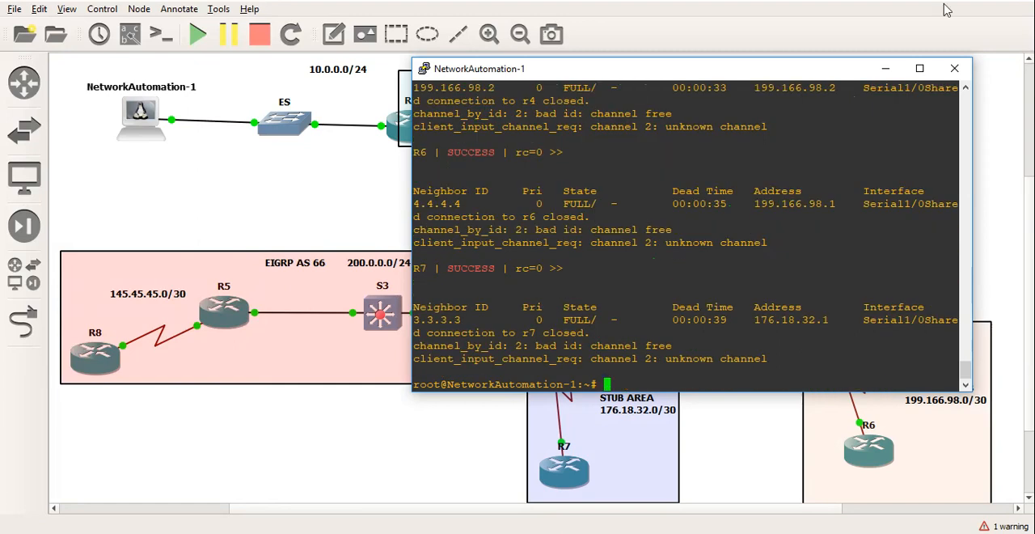
pyautogui.click(919, 68)
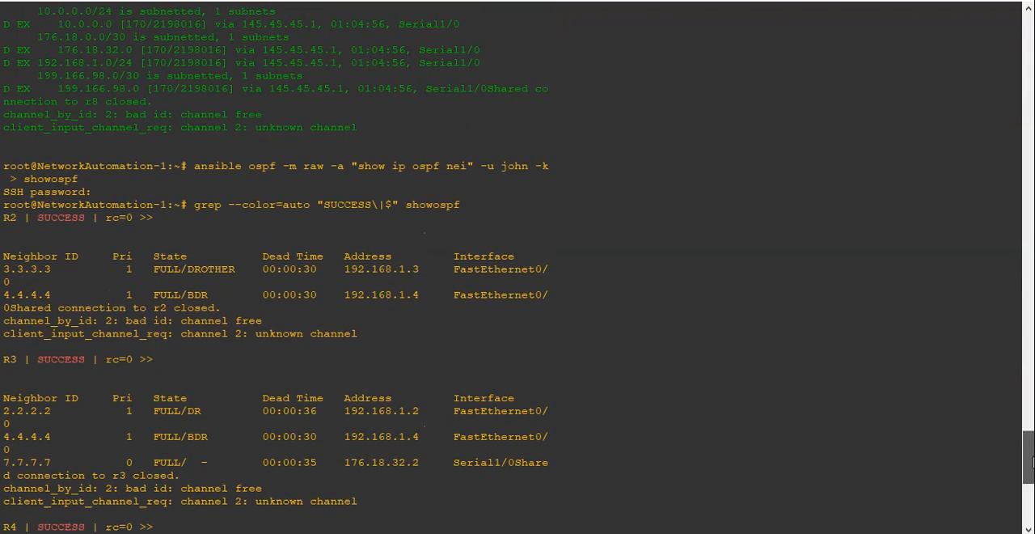
pyautogui.moveTo(272, 172)
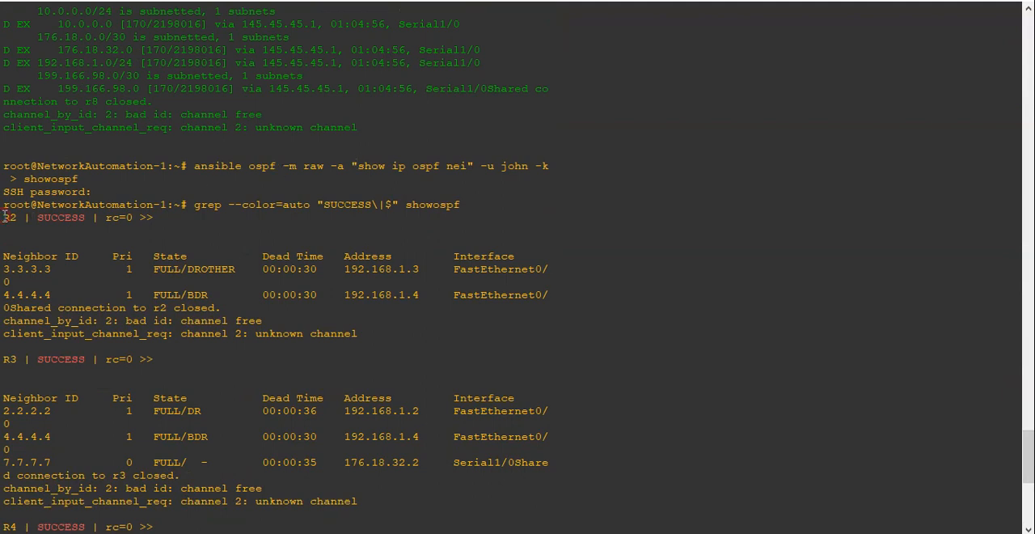
pyautogui.moveTo(3, 217); pyautogui.dragTo(415, 334)
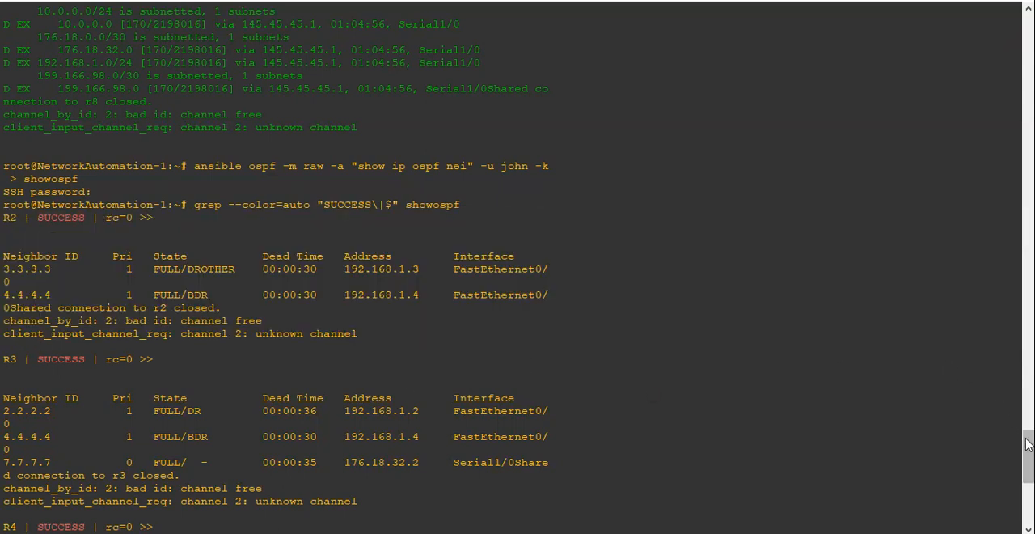
pyautogui.scroll(-3)
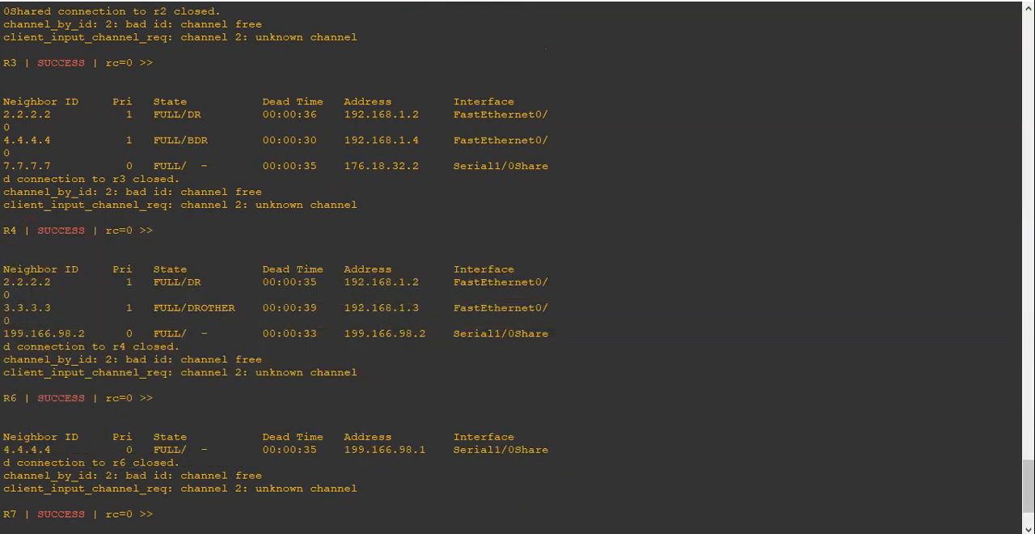
pyautogui.scroll(-3)
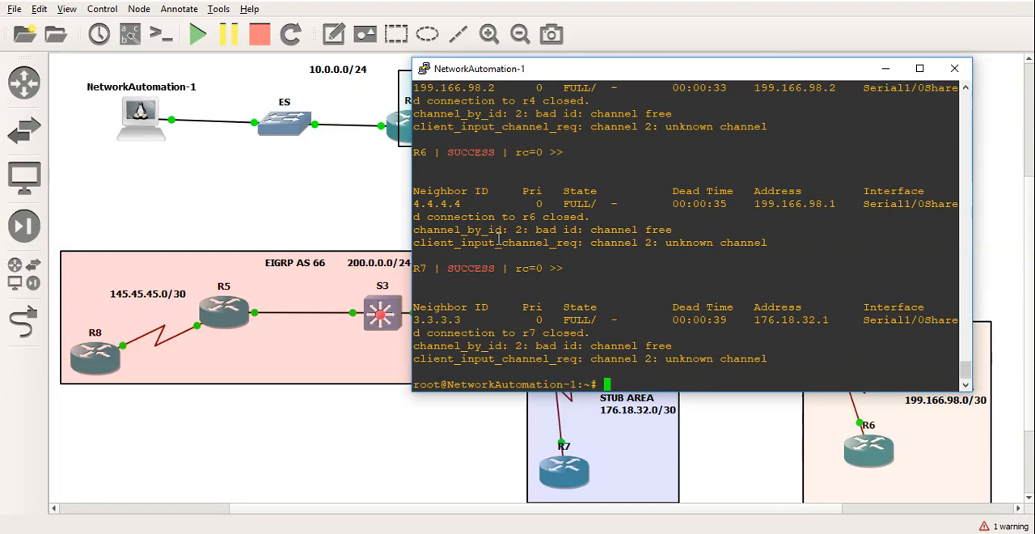
# Step: Save ansible eigrp -m raw -a "show ip eigrp top" output to the file eigrptop
pyautogui.write('ansible eigrp')
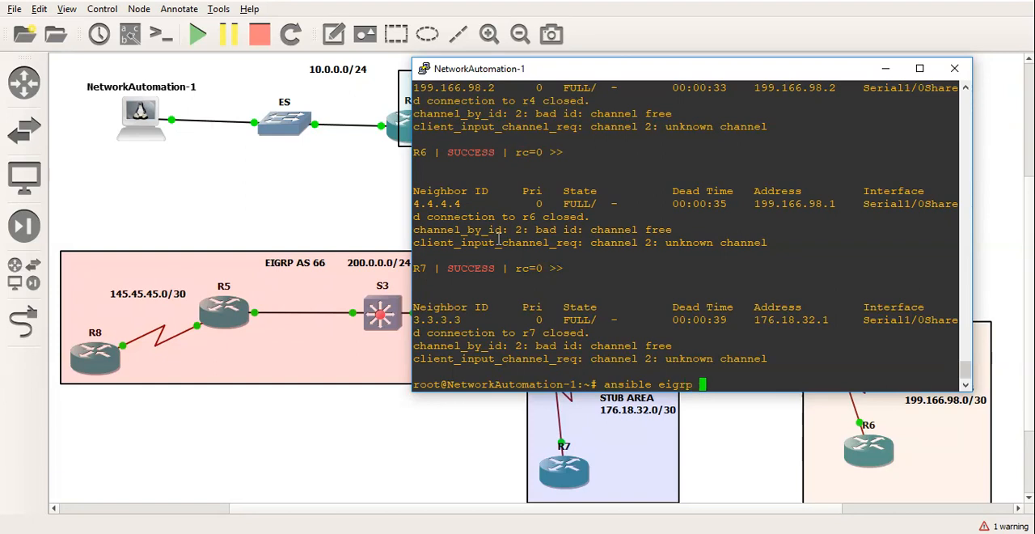
pyautogui.write('-m raw')
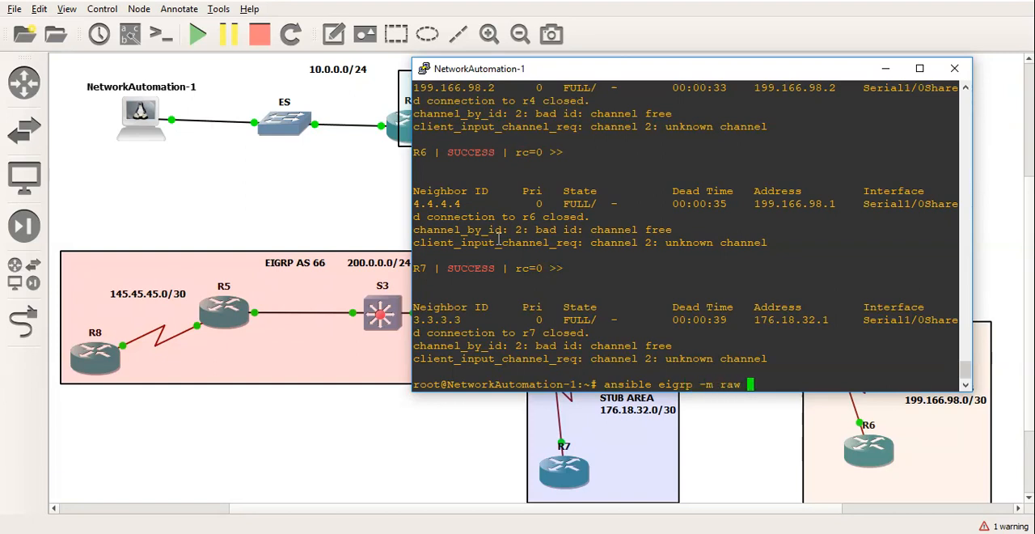
pyautogui.write('-a "show')
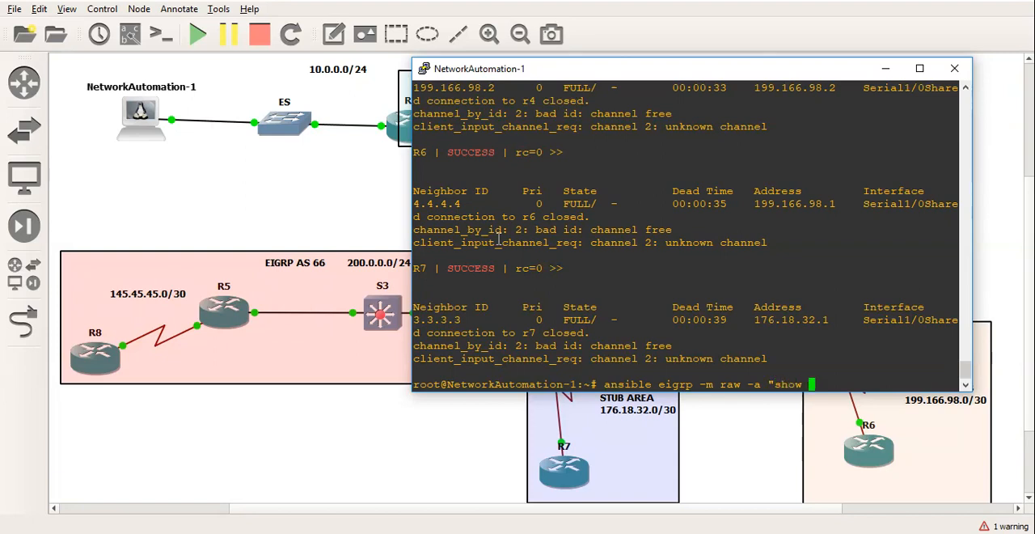
pyautogui.write('ip ei')
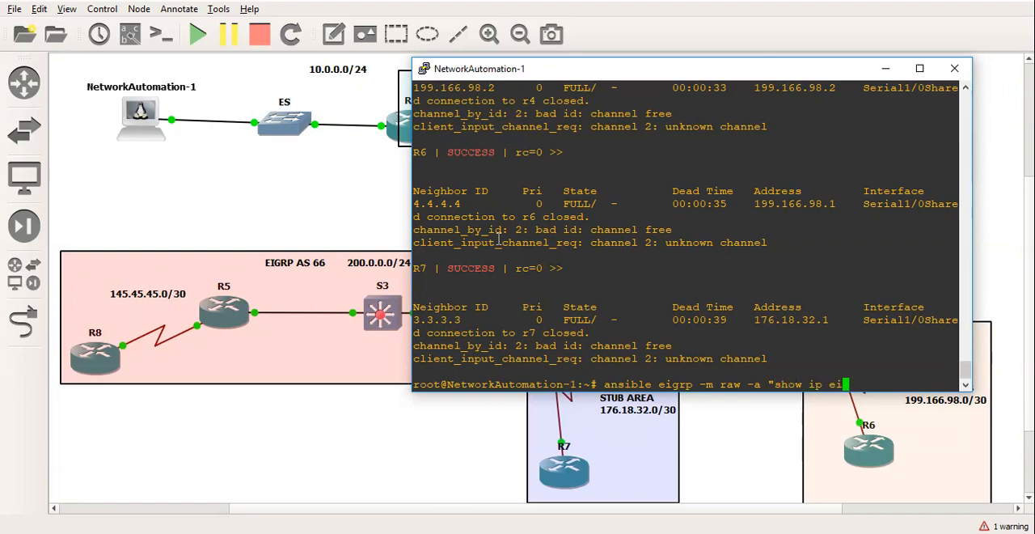
pyautogui.write('grp top" -u john -k')
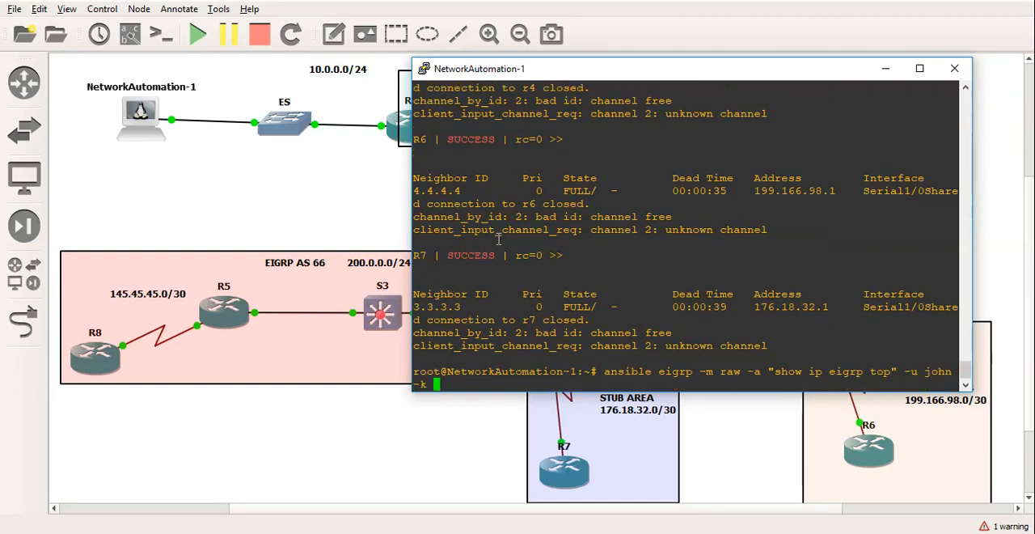
pyautogui.write('>')
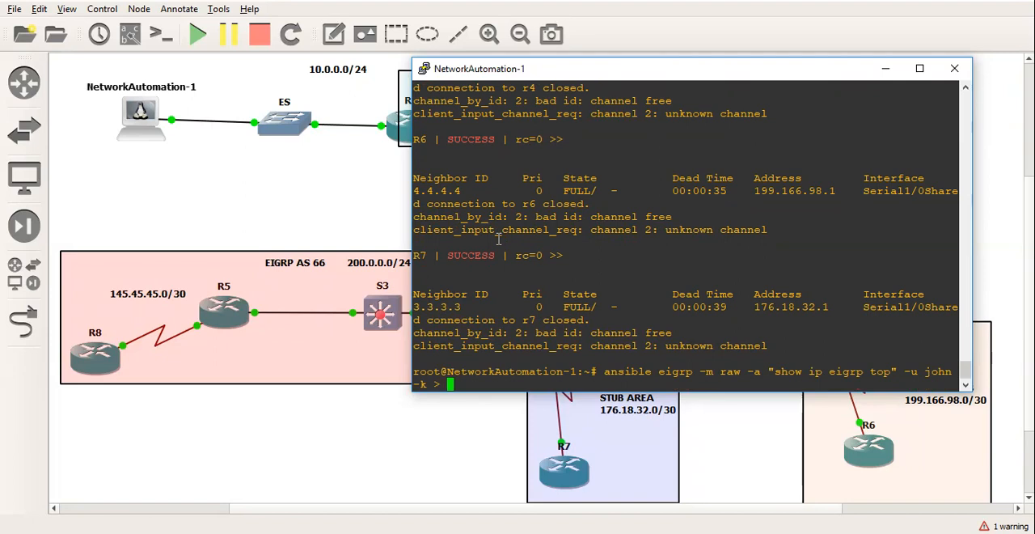
pyautogui.write('eigrp')
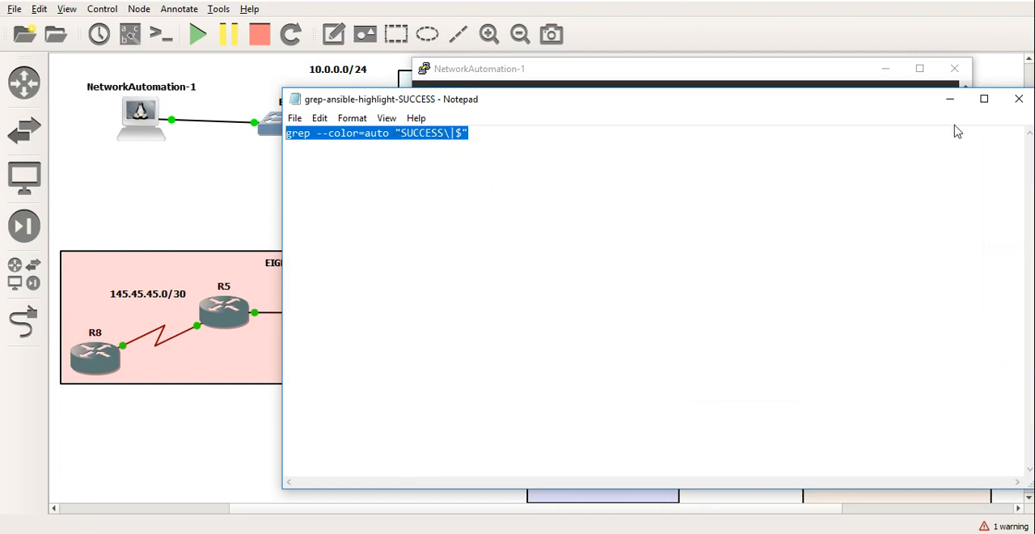
# Step: Print eigrptop through grep --color=auto "SUCCESS\|$" and scroll to R8's topology table
pyautogui.click(479, 69)
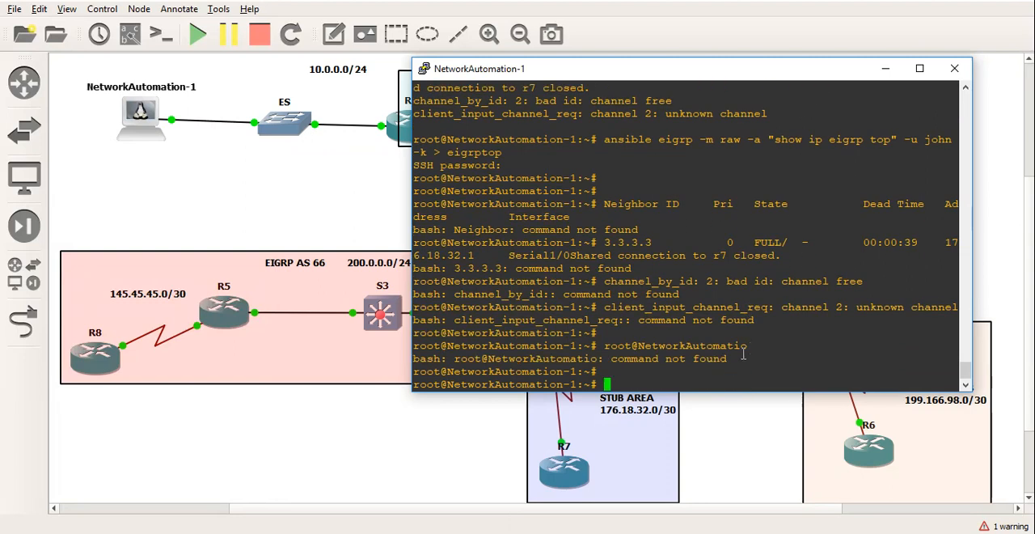
pyautogui.write('grep --color=auto "SUCCESS\\|$"')
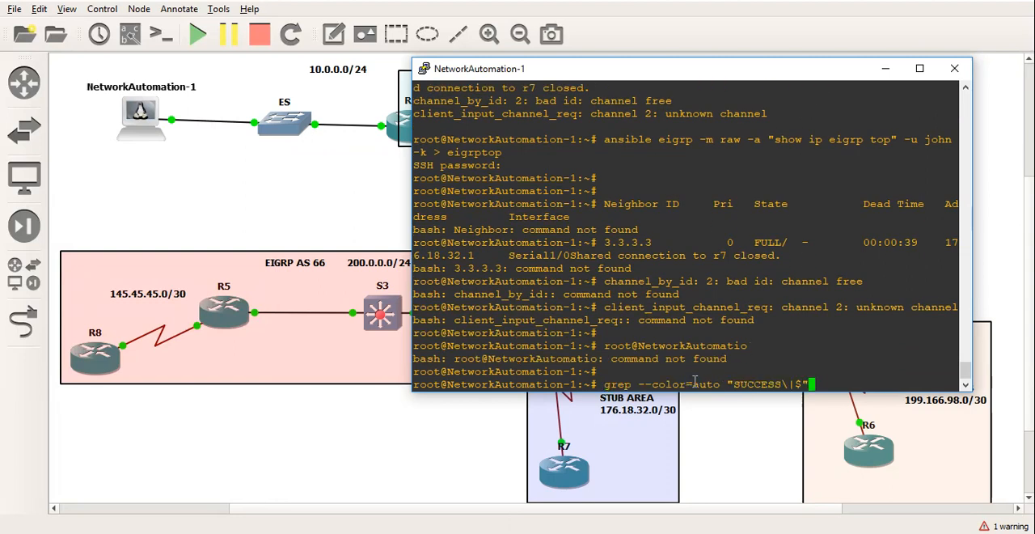
pyautogui.press('Return')
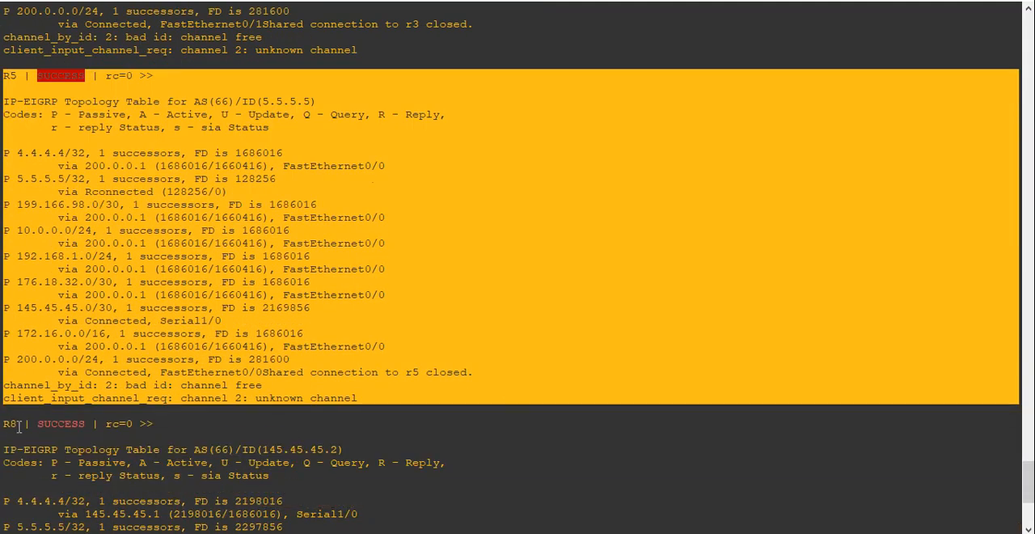
pyautogui.scroll(-3)
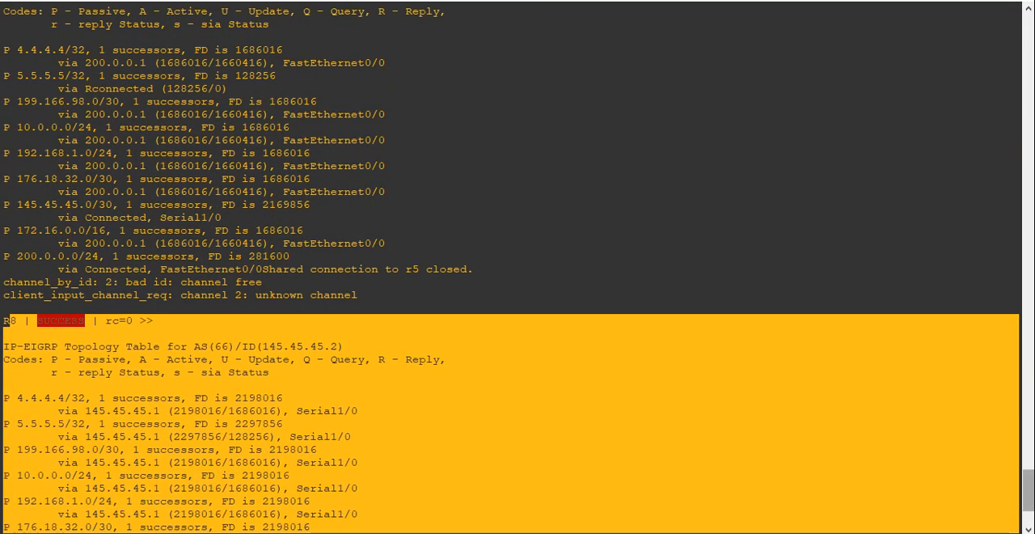
pyautogui.scroll(-3)
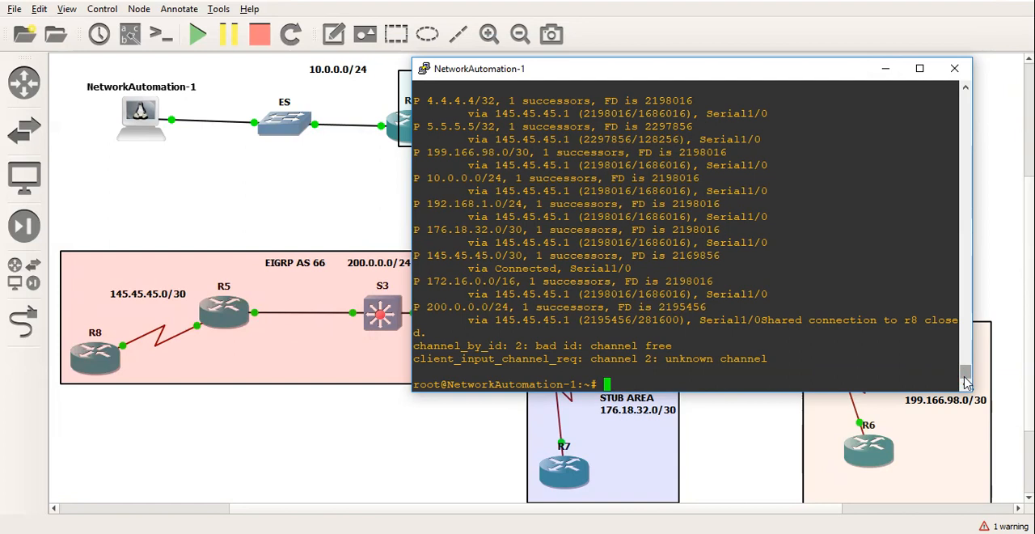
# Step: Save ansible rip -m raw -a "show cdp neigh" output to cdprip after entering the SSH password
pyautogui.write('ansible')
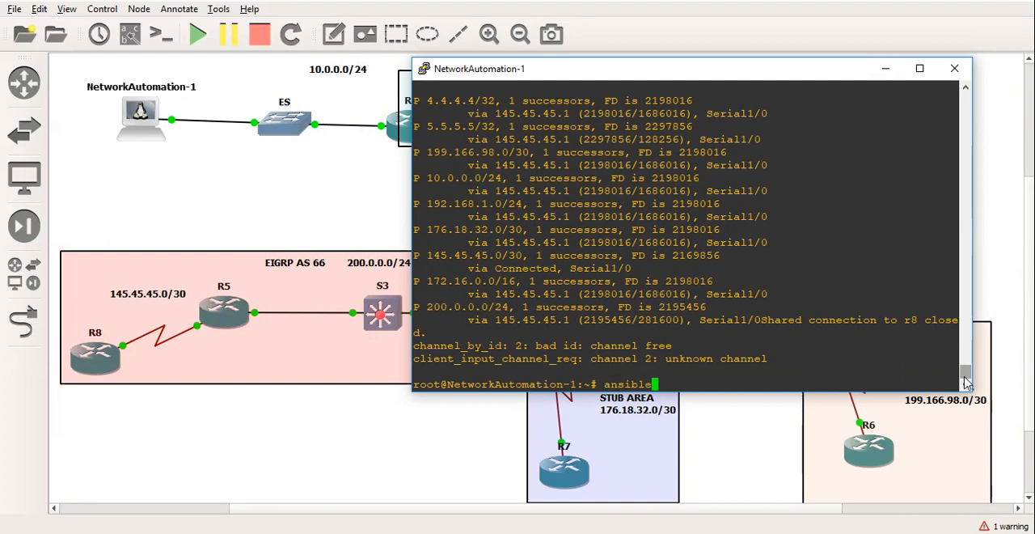
pyautogui.write('rip')
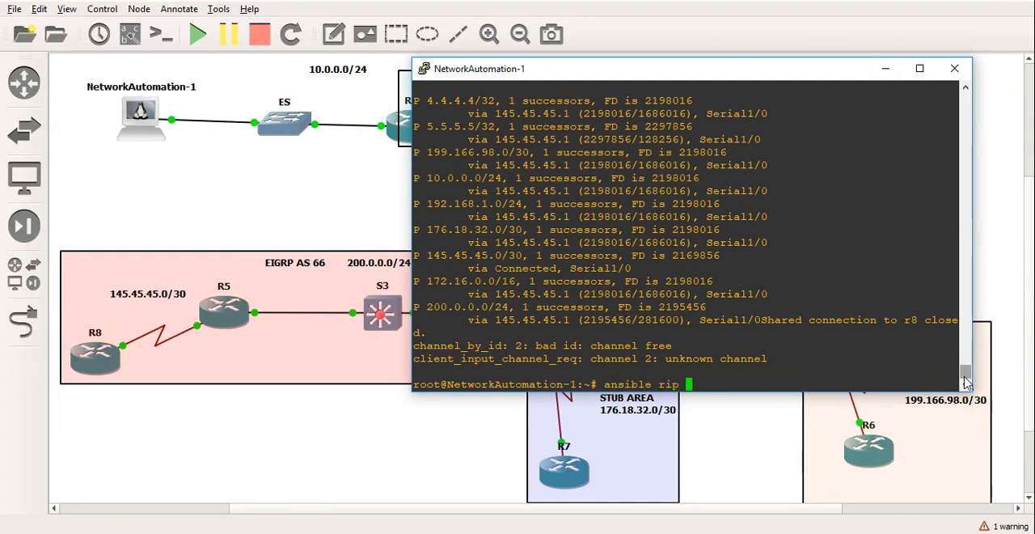
pyautogui.write('-m raw')
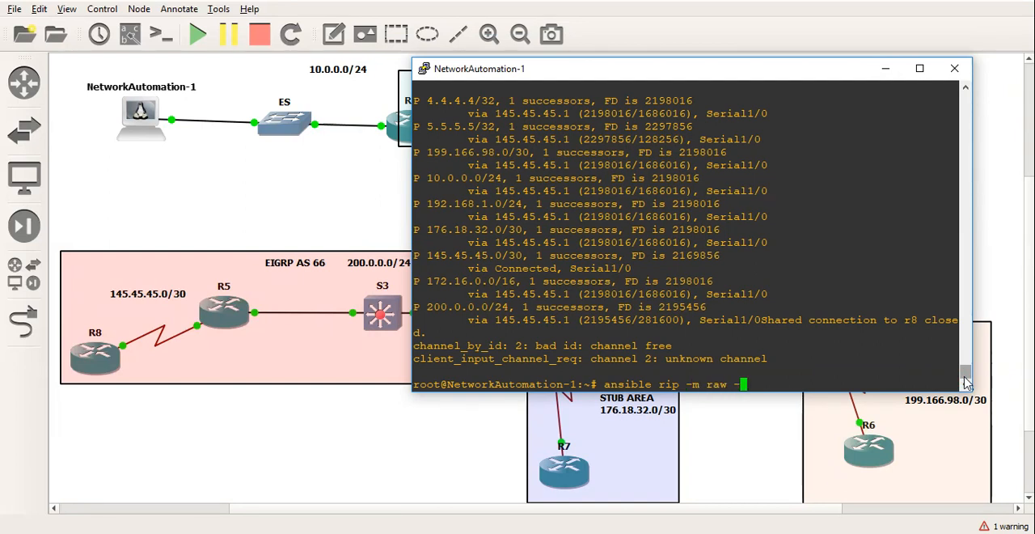
pyautogui.write('-a "')
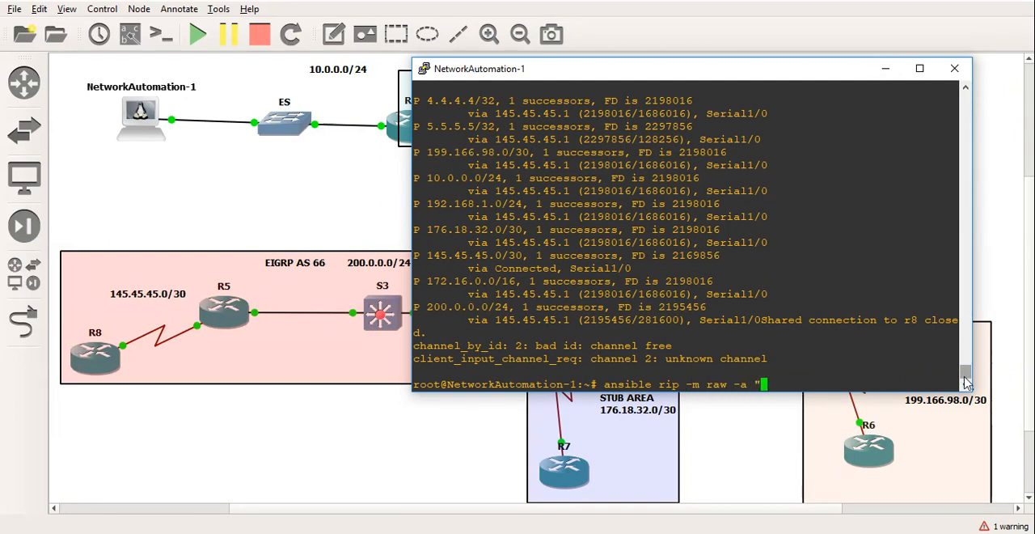
pyautogui.write('show cdp')
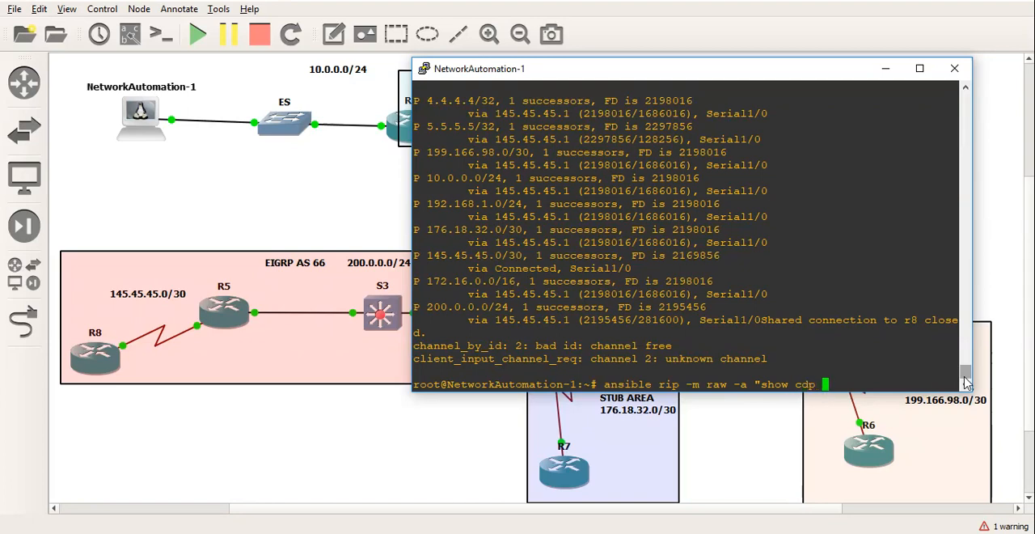
pyautogui.write('neigh" -u john -k >')
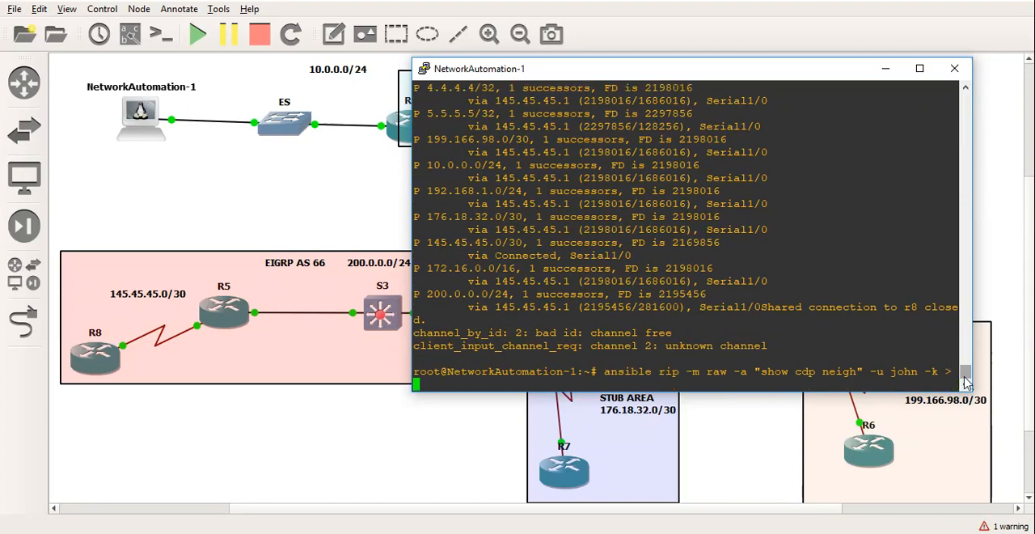
pyautogui.write('cdprip')
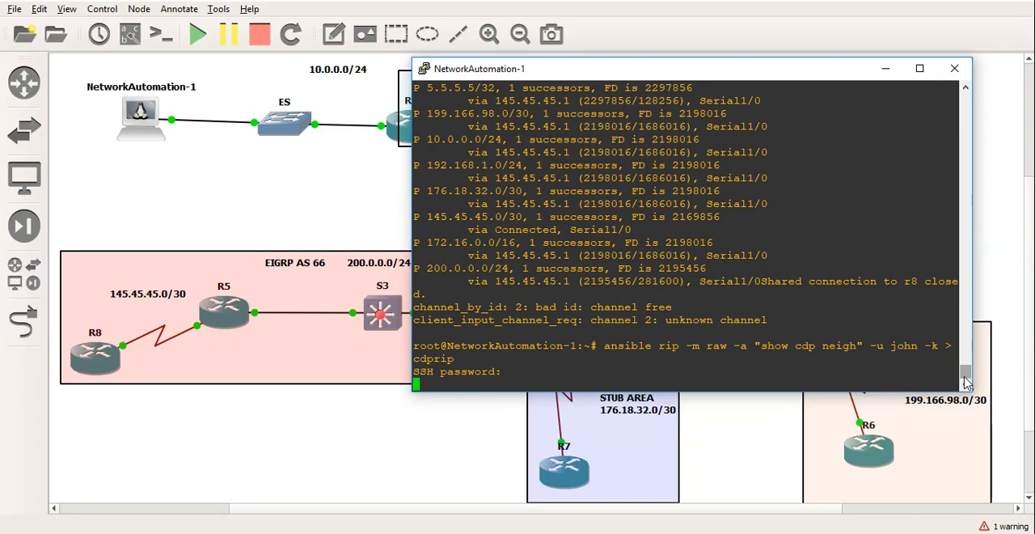
pyautogui.press('Return')
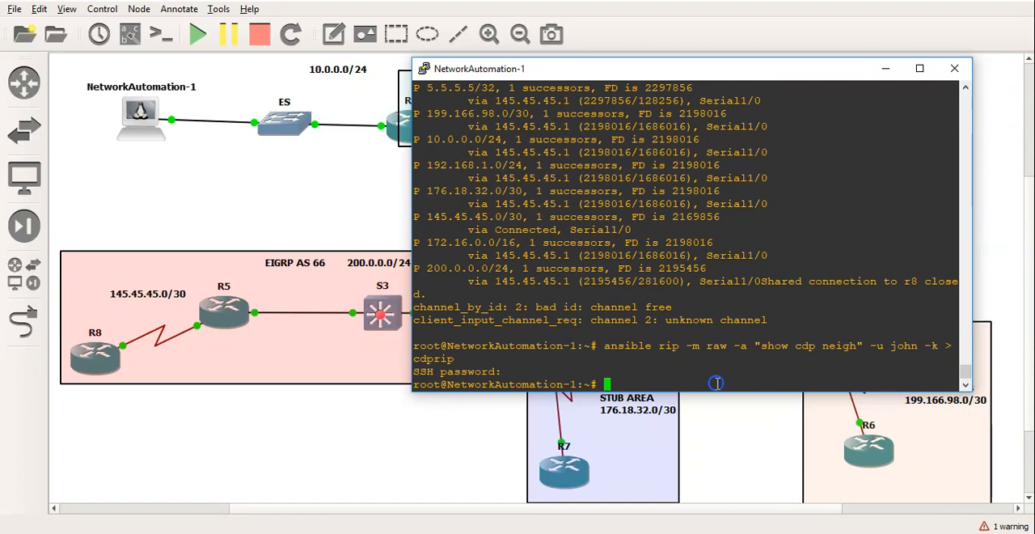
pyautogui.press('Return')
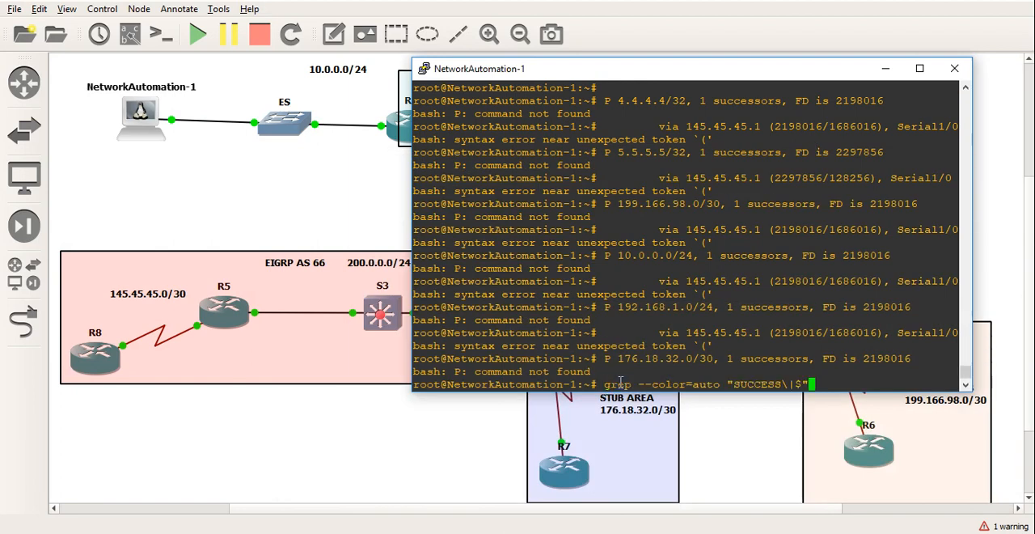
# Step: Grep cdprip to show the R1 and R2 CDP neighbour tables with SUCCESS highlighted
pyautogui.write('cdprip')
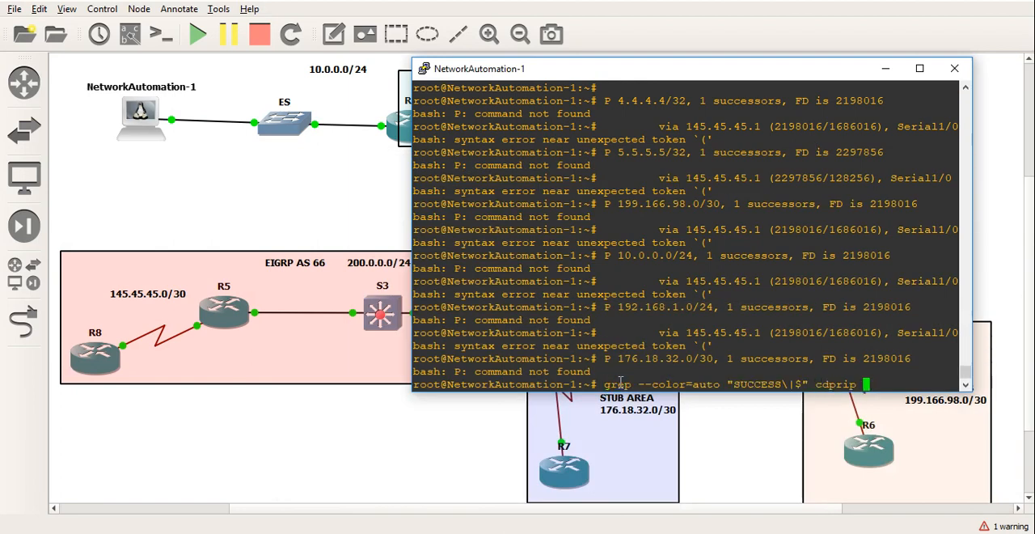
pyautogui.press('Return')
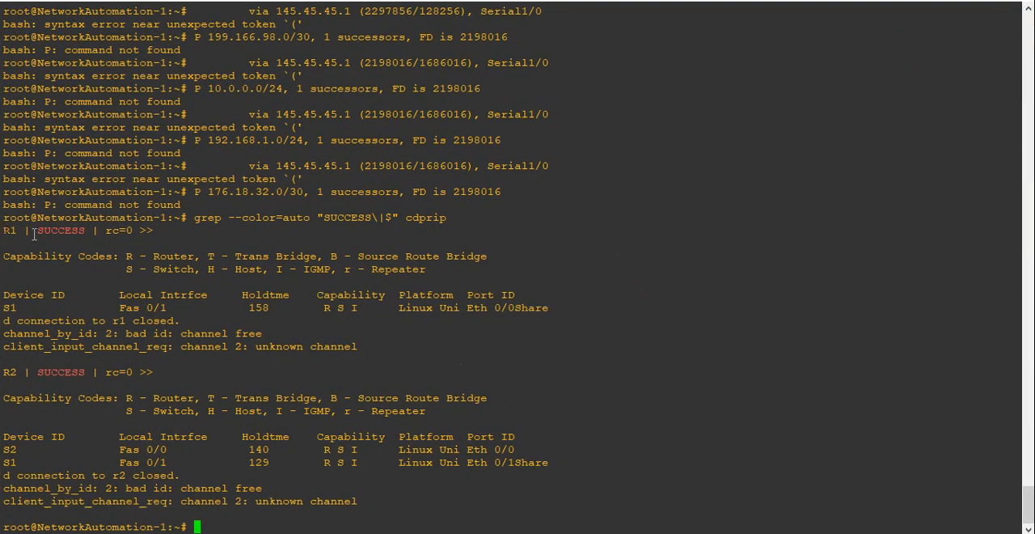
pyautogui.moveTo(12, 230); pyautogui.dragTo(614, 320)
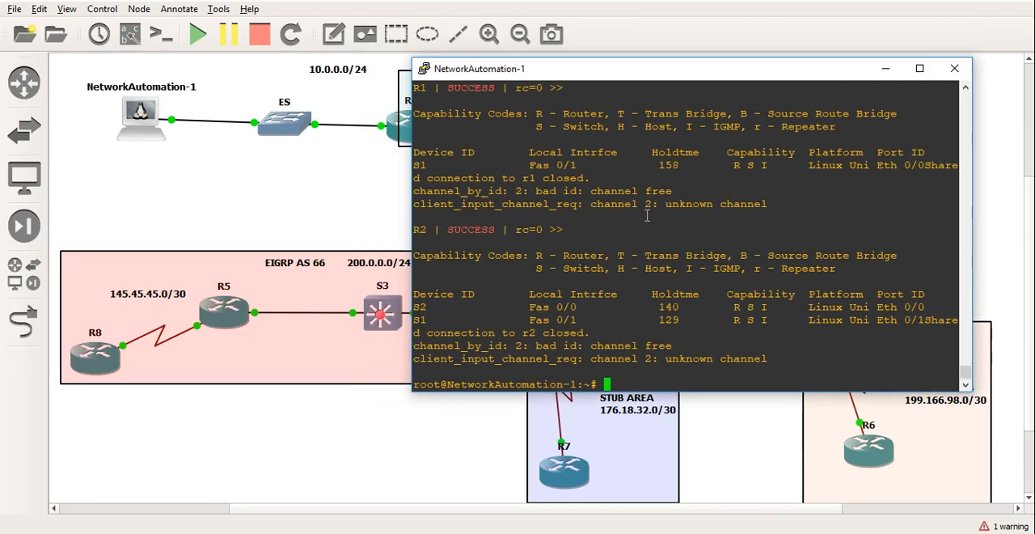
# Step: Save the routers' 'show ip int bri | ex un' output to showipbrief and copy the saved grep line
pyautogui.write('ansible')
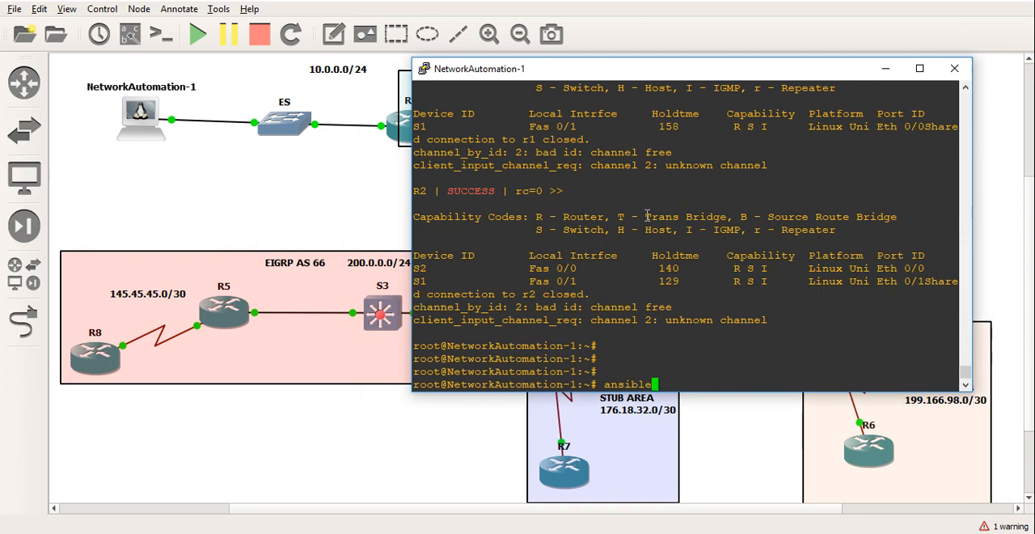
pyautogui.write('routers')
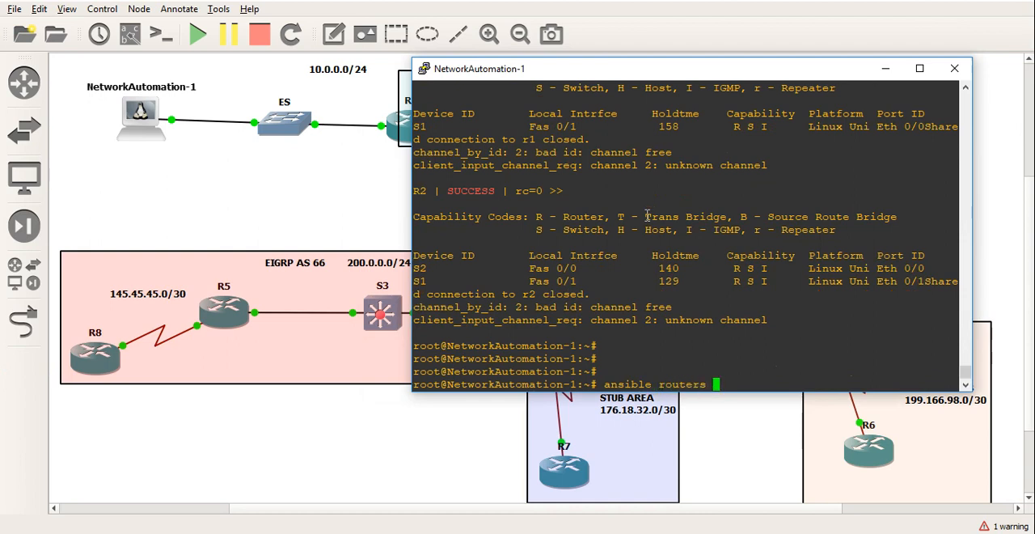
pyautogui.write('-m raw')
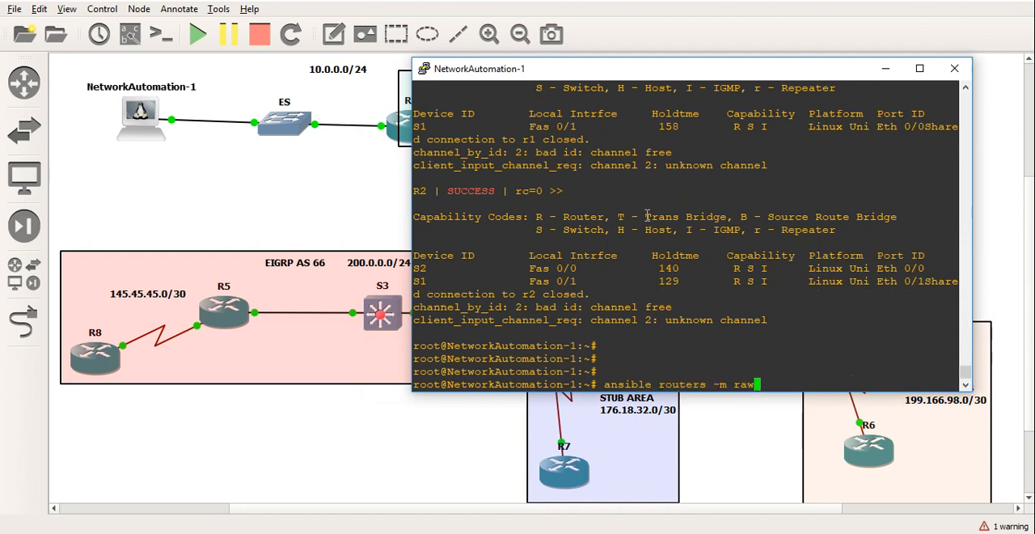
pyautogui.write('-a "')
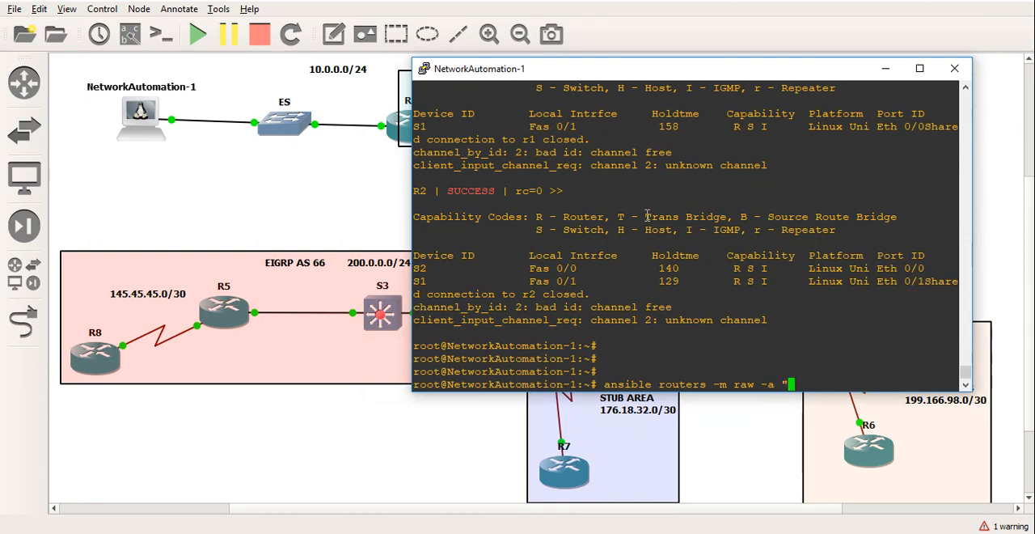
pyautogui.write('show ip int bri | ex un')
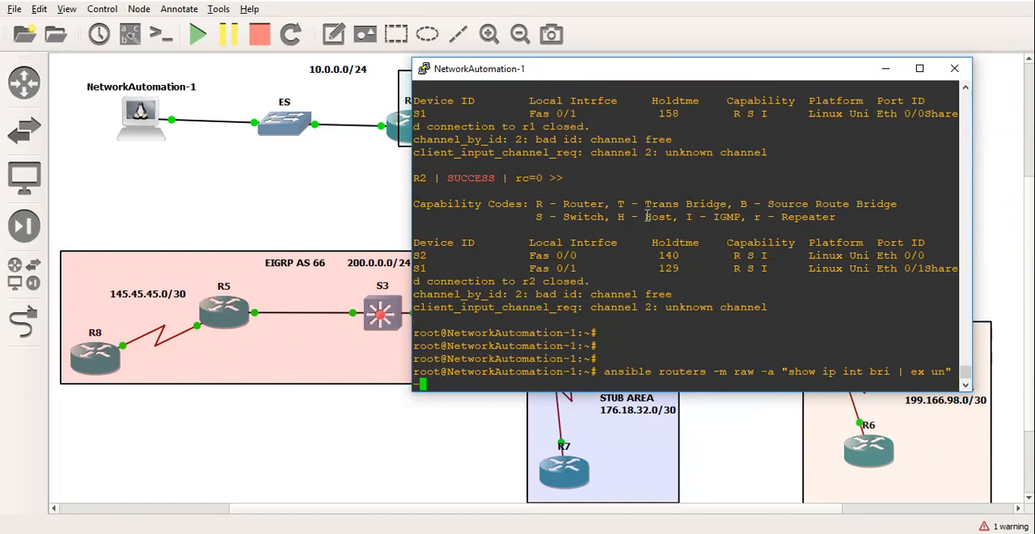
pyautogui.write('-u john -k >')
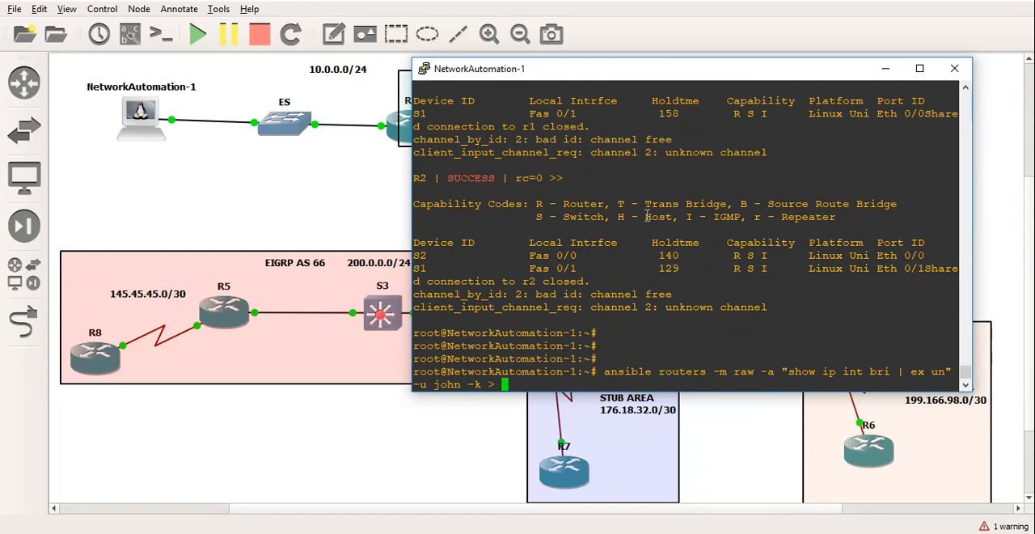
pyautogui.write('showipbrief')
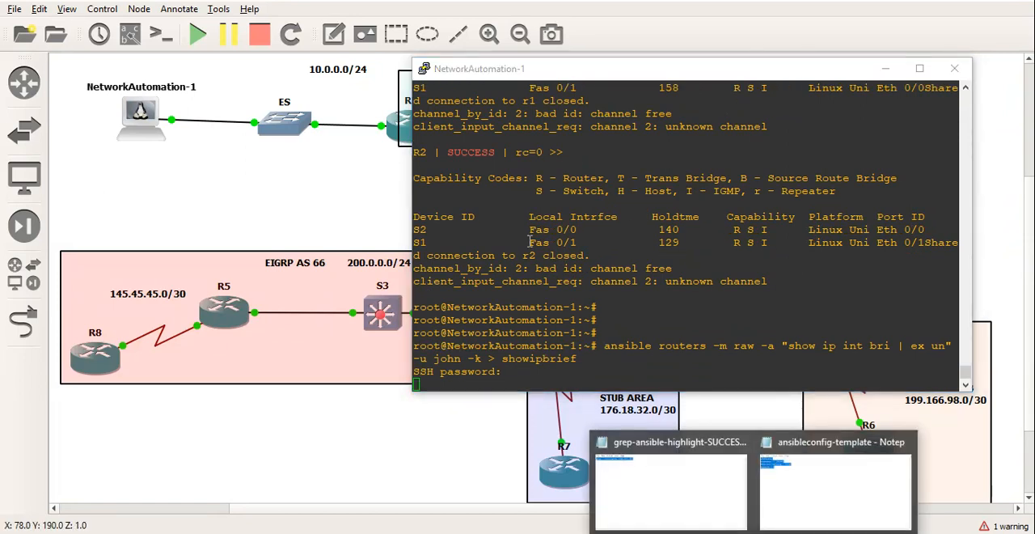
pyautogui.click(669, 441)
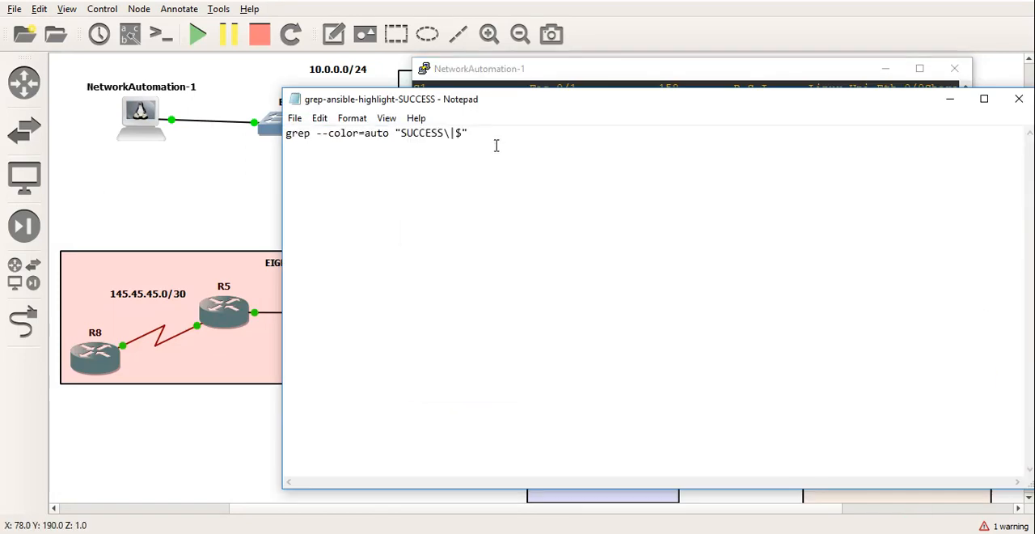
pyautogui.rightClick(340, 133)
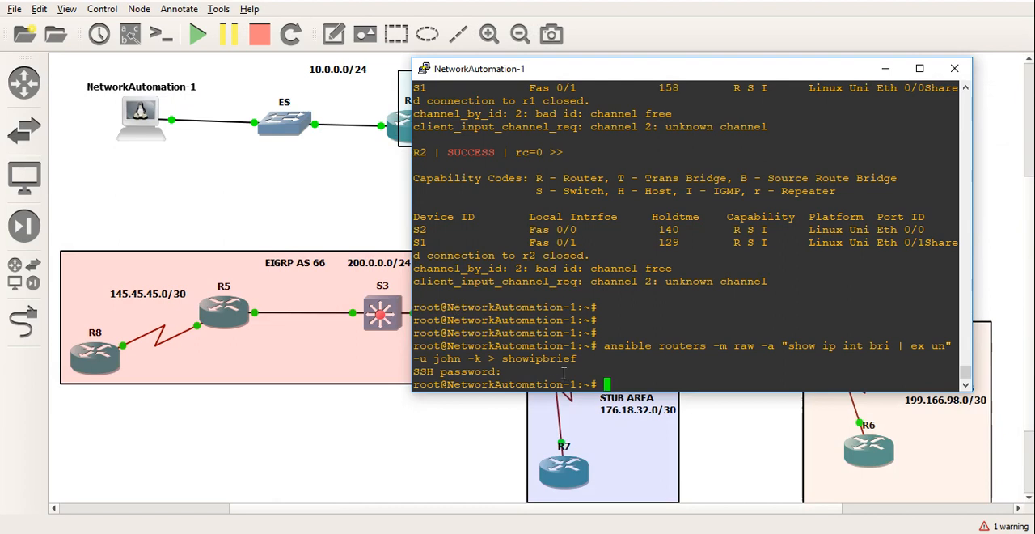
# Step: Grep showipbrief with SUCCESS highlighted, then maximize PuTTY and scroll through the R1–R8 tables
pyautogui.write('grep --color=auto "SUCCESS\\|$"')
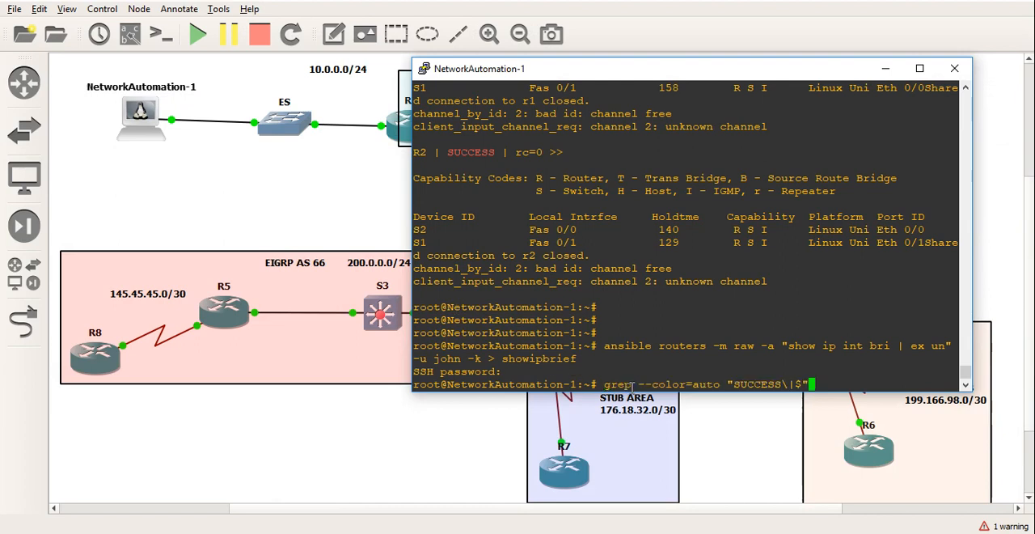
pyautogui.write('showipbrief')
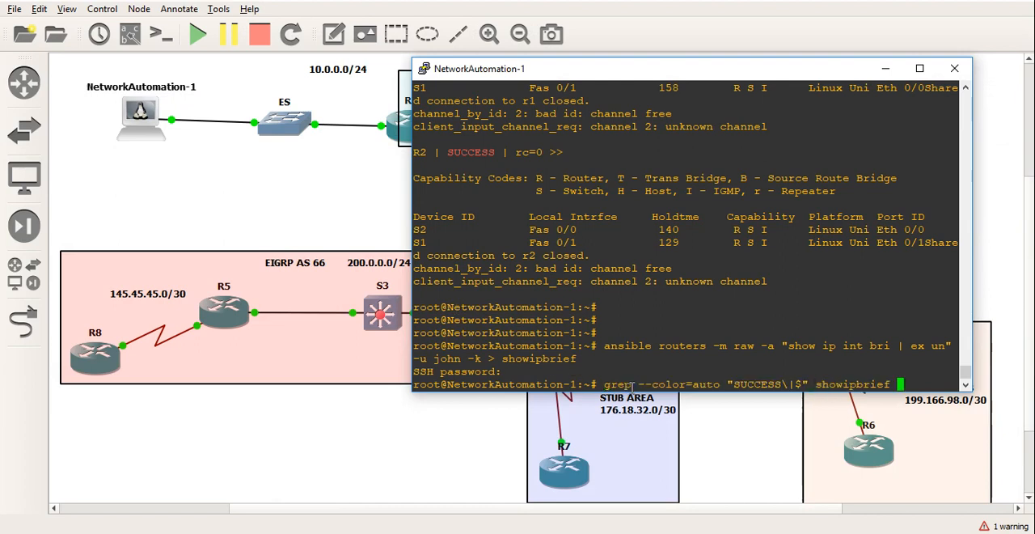
pyautogui.press('Return')
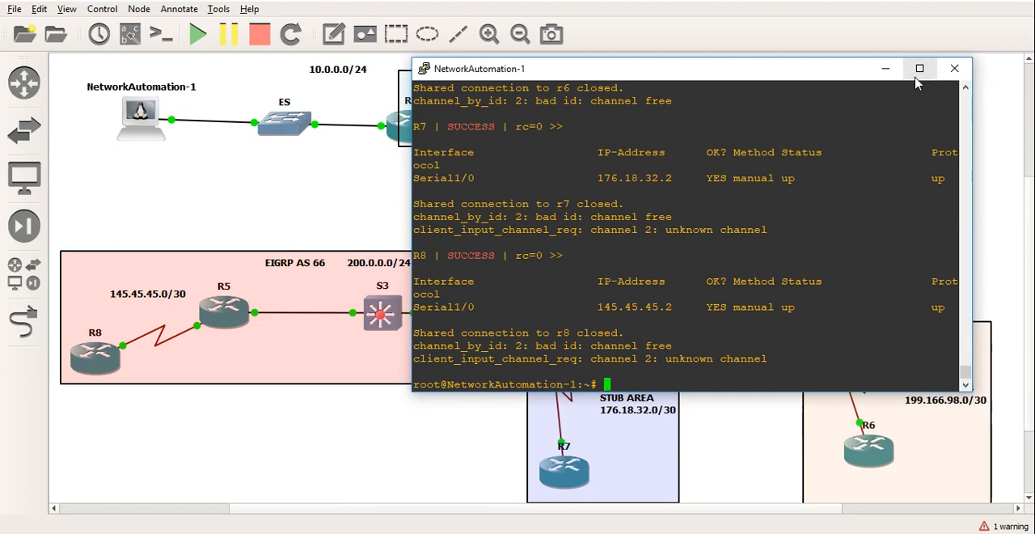
pyautogui.click(919, 68)
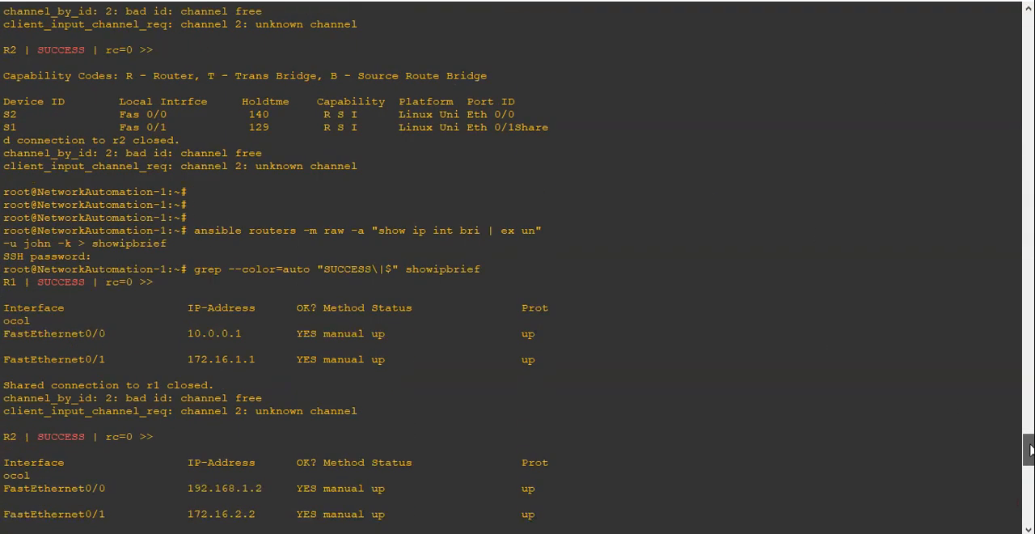
pyautogui.scroll(-3)
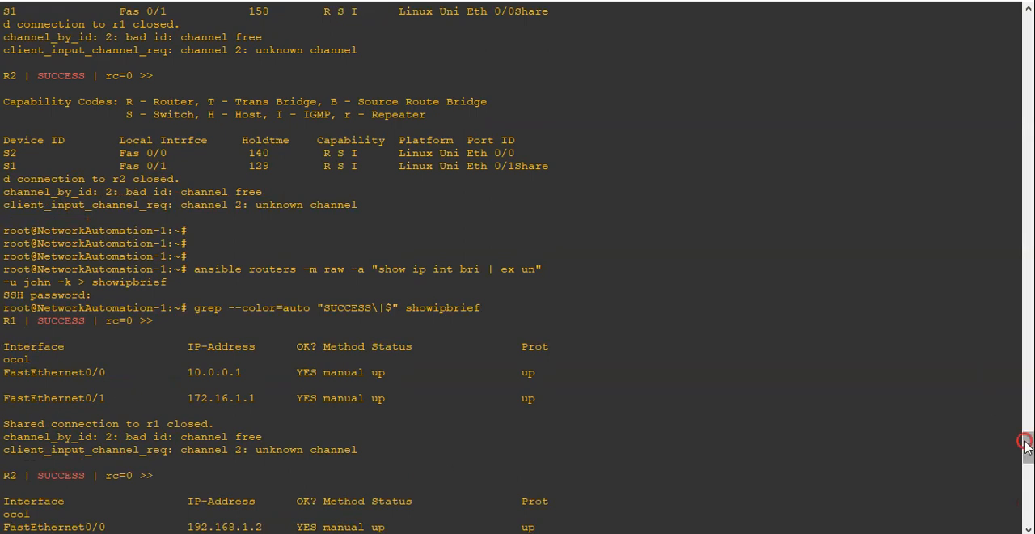
pyautogui.scroll(-3)
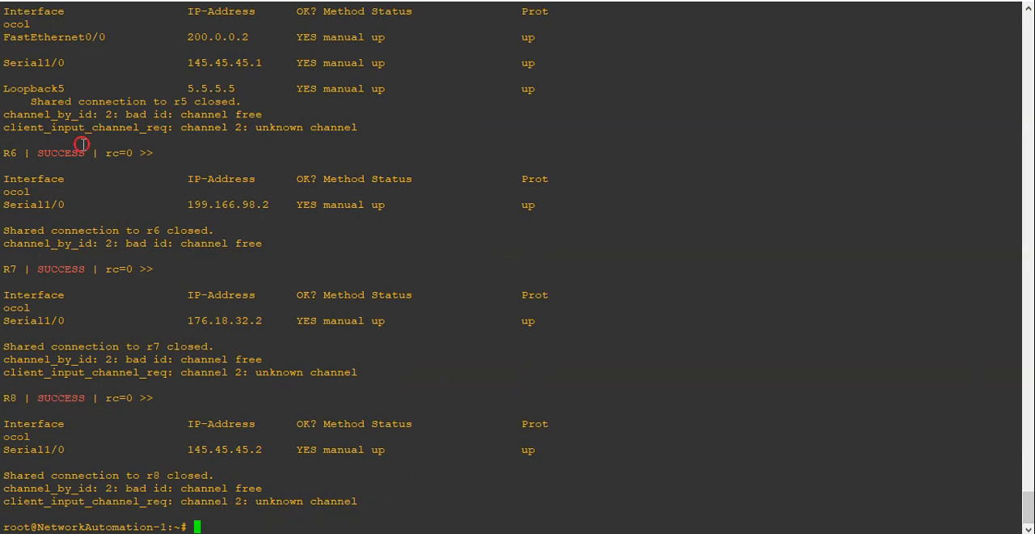